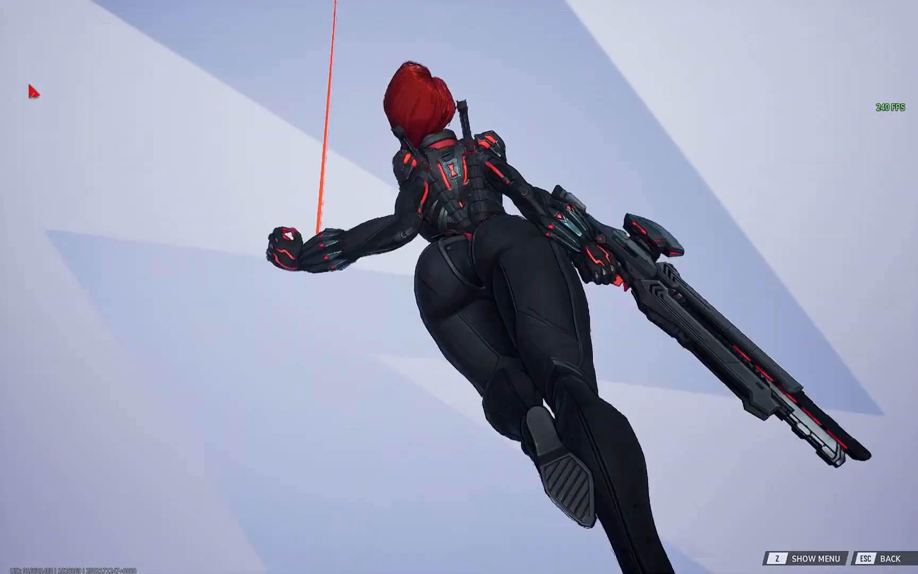
Step: Cycle hero previews past the modded Black Widow and Groot skins to Invisible Woman's Hero Profile
key("z")
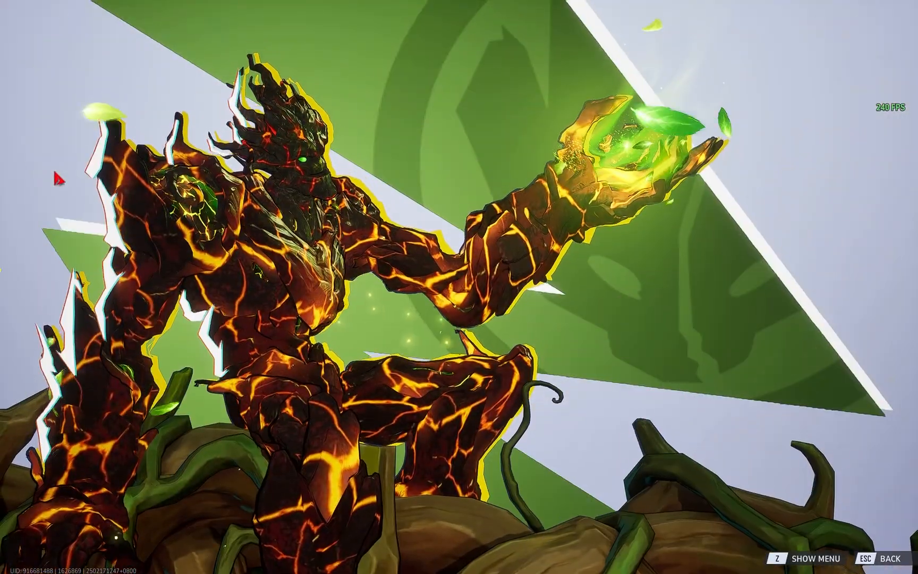
key("z")
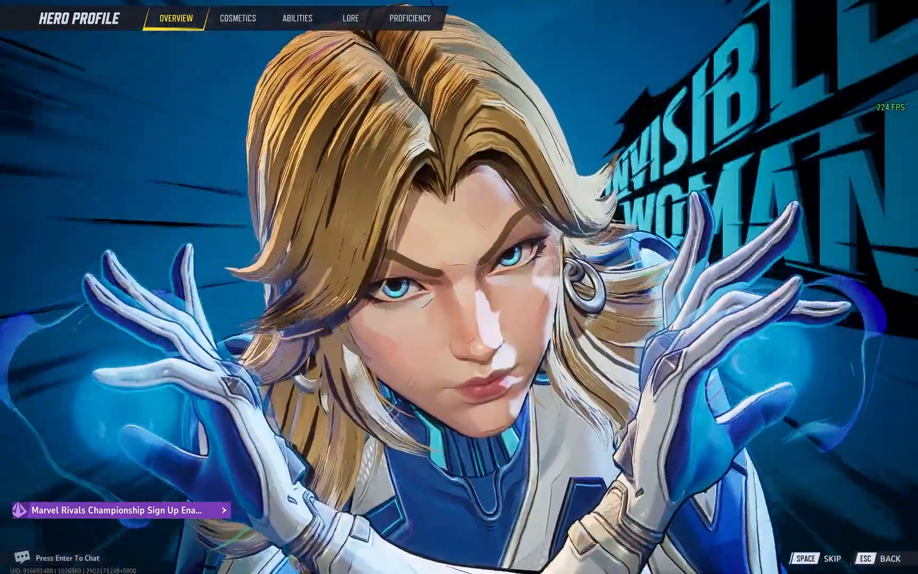
key("space")
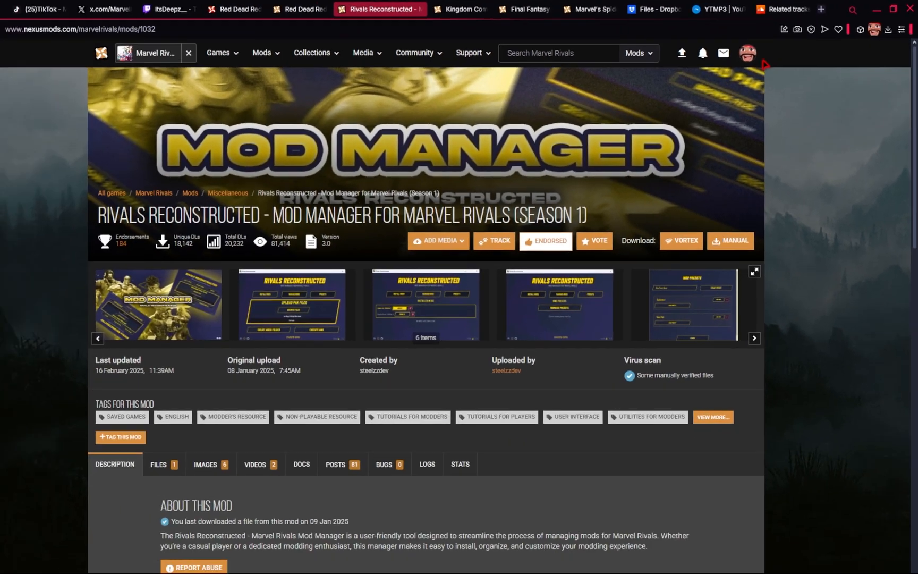
Step: Manually download the Rivals Reconstructed 3.0 zip and show it in its Downloads folder
left_click(220, 426)
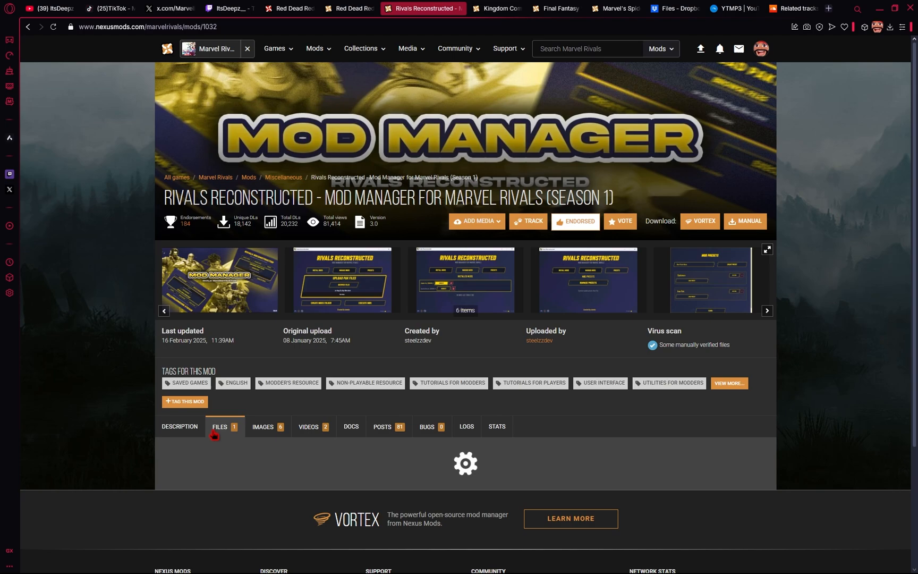
left_click(220, 426)
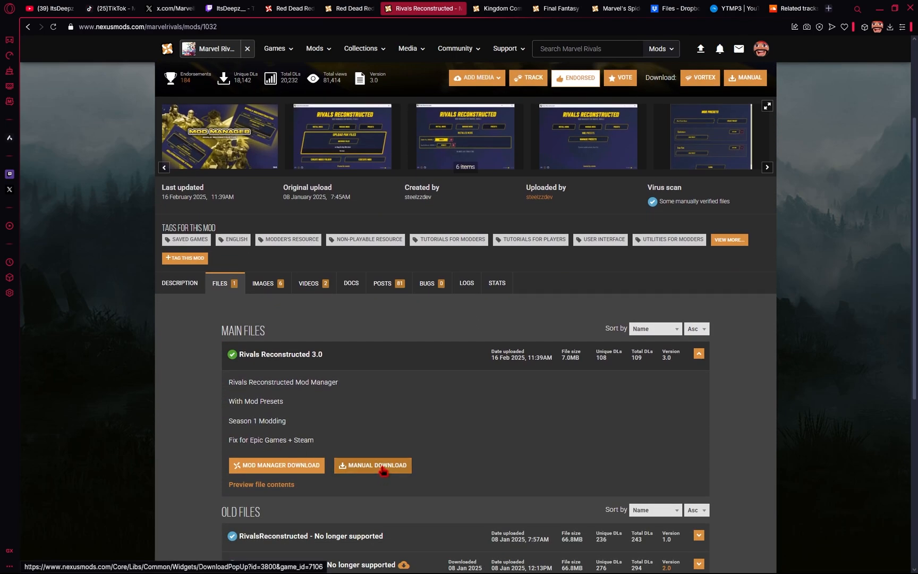
left_click(373, 465)
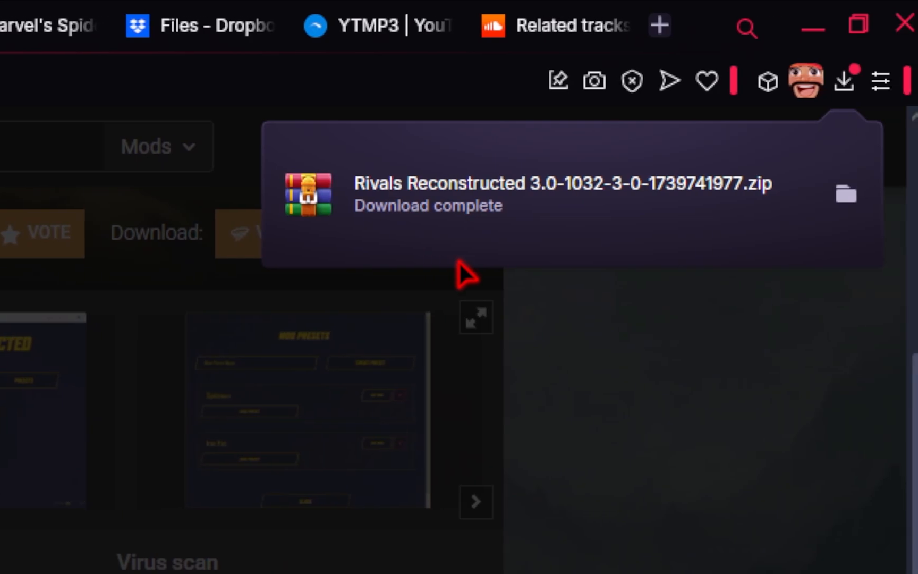
left_click(846, 194)
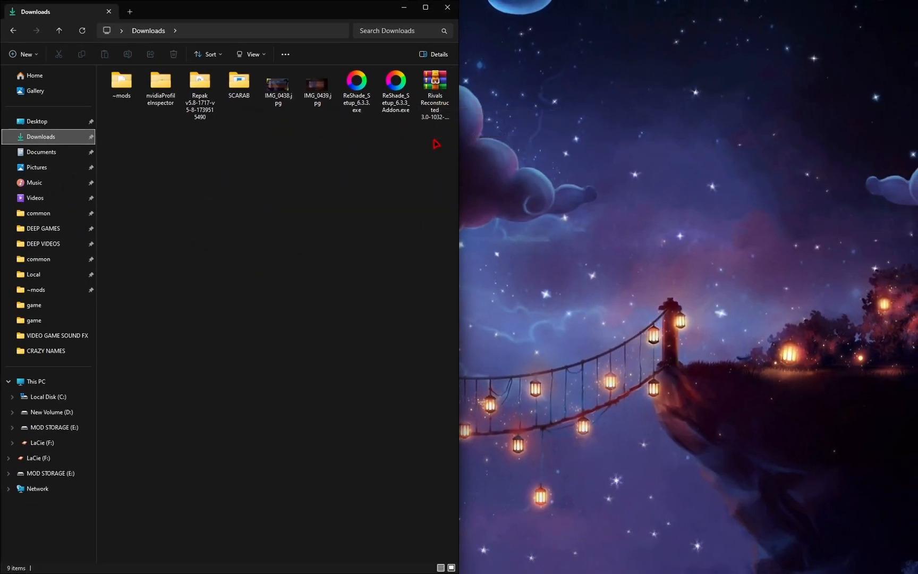
mouse_move(429, 149)
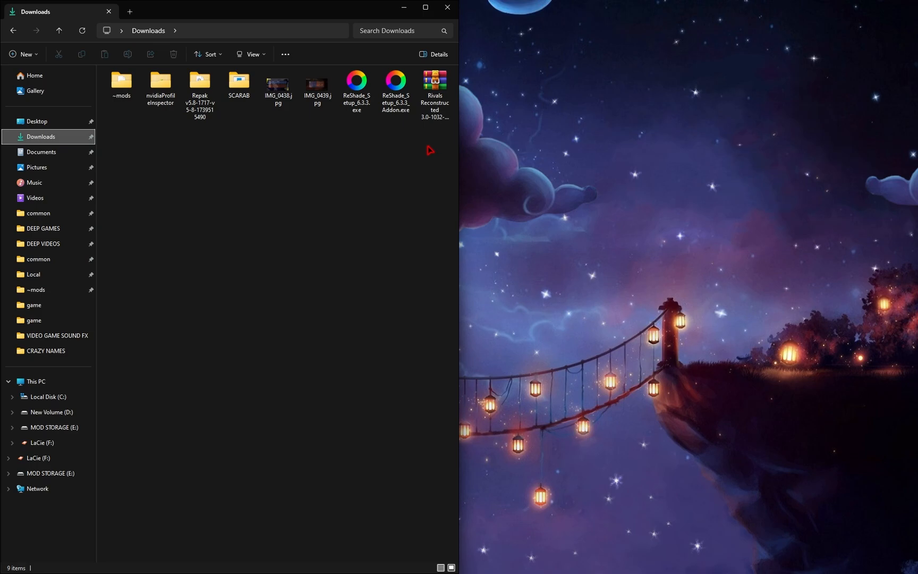
Step: Extract the Rivals Reconstructed zip into its own folder with WinRAR
right_click(435, 82)
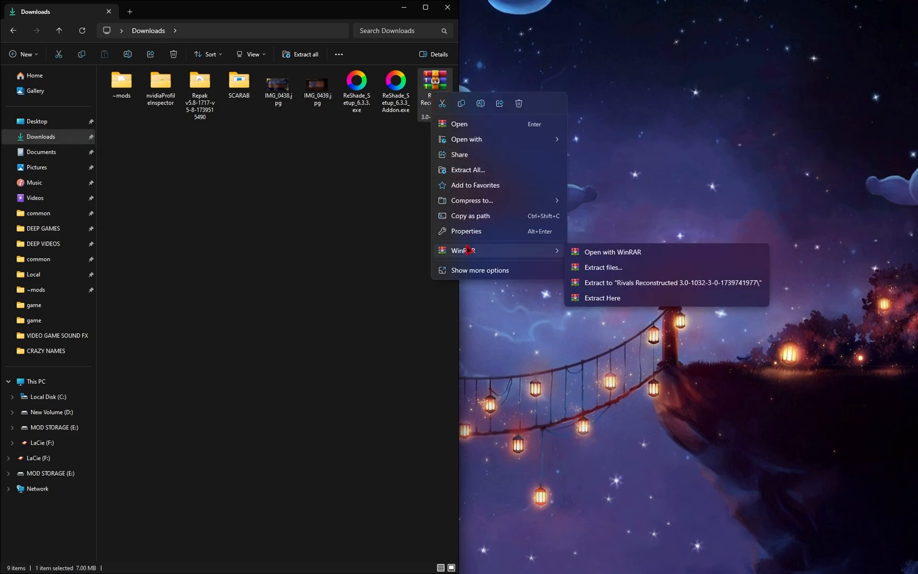
left_click(601, 267)
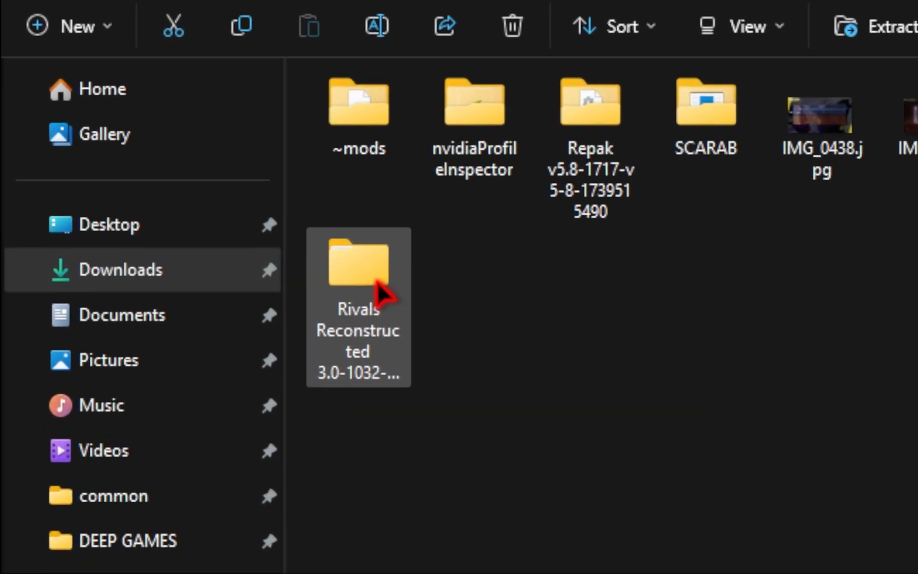
scroll("down", 3)
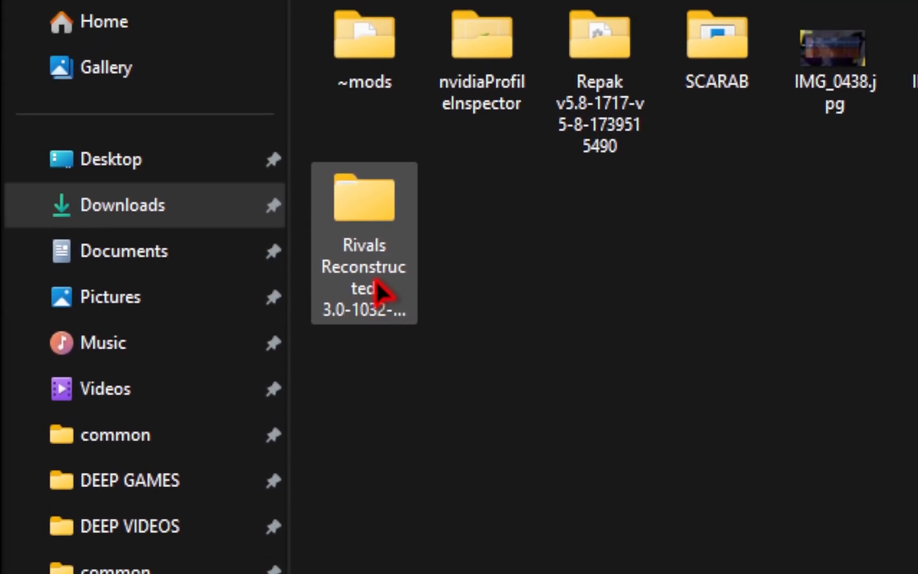
Step: Launch RivalsReconstructed.exe from inside the extracted RivalsReconstructed3.0 folder
double_click(363, 198)
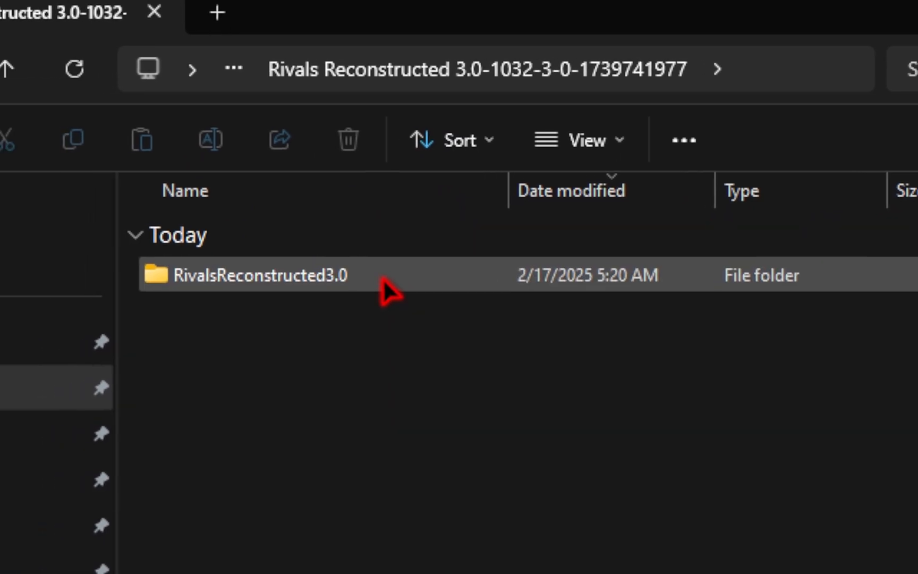
double_click(257, 275)
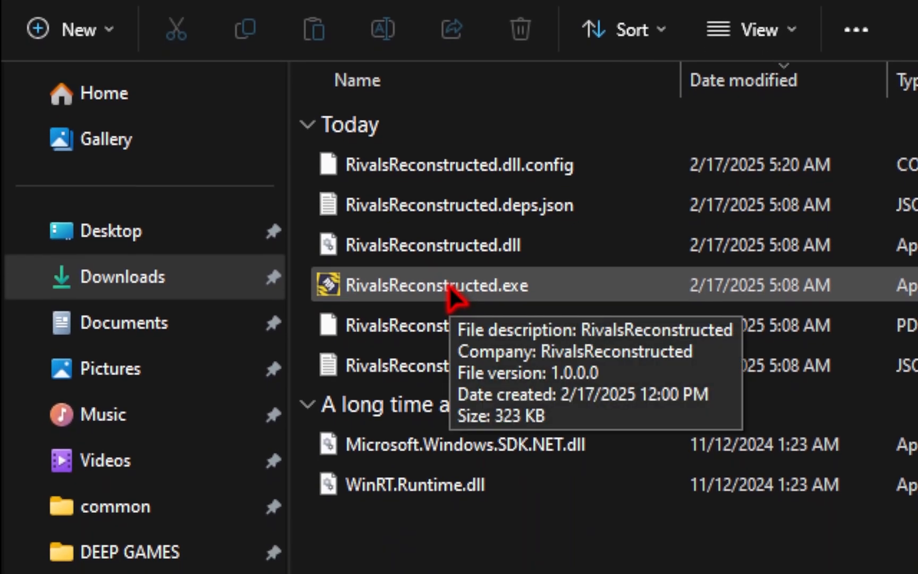
double_click(427, 285)
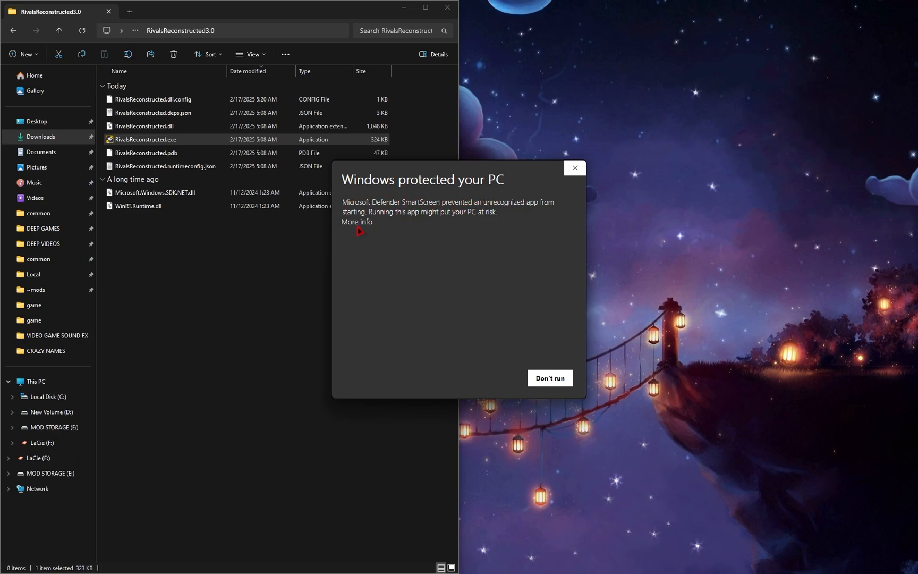
Step: Run the mod manager anyway via More info, then create the game's mods folder
left_click(356, 221)
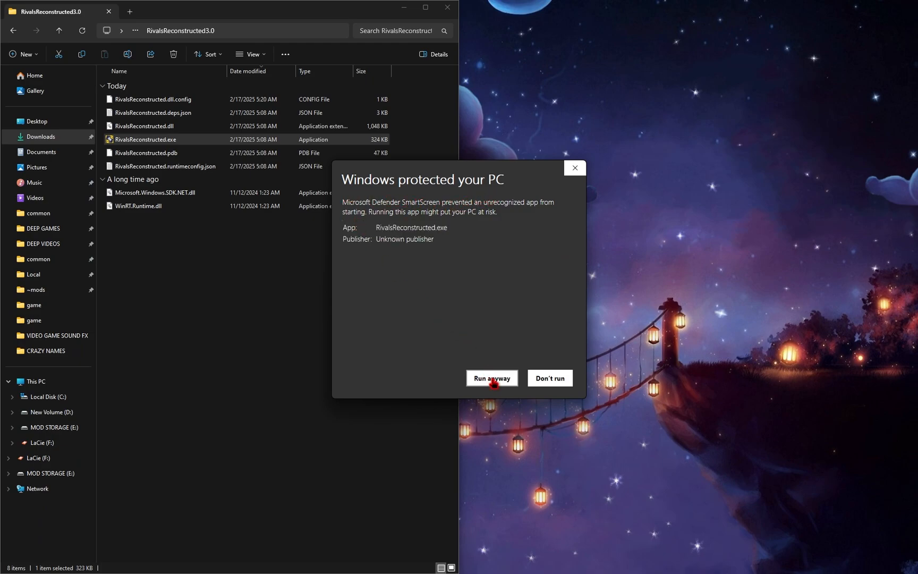
left_click(491, 377)
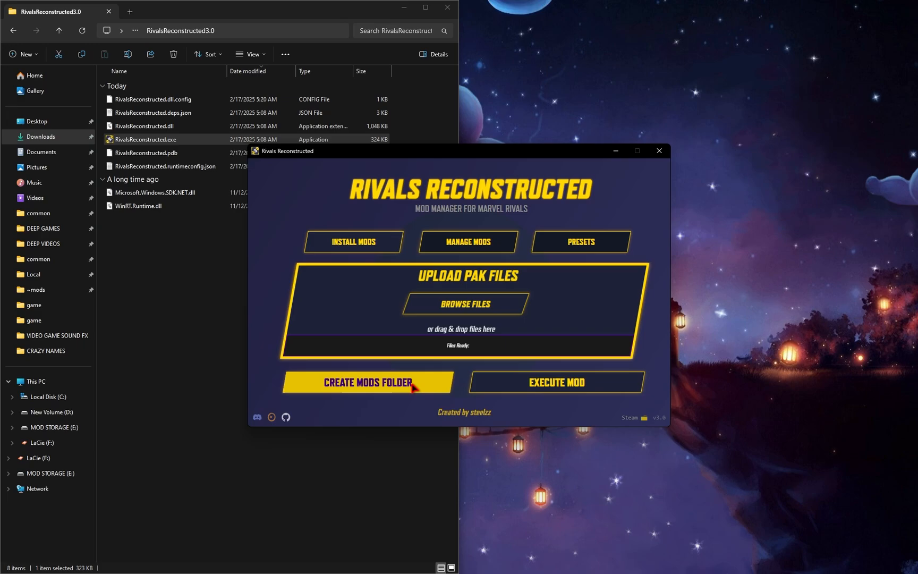
left_click(366, 383)
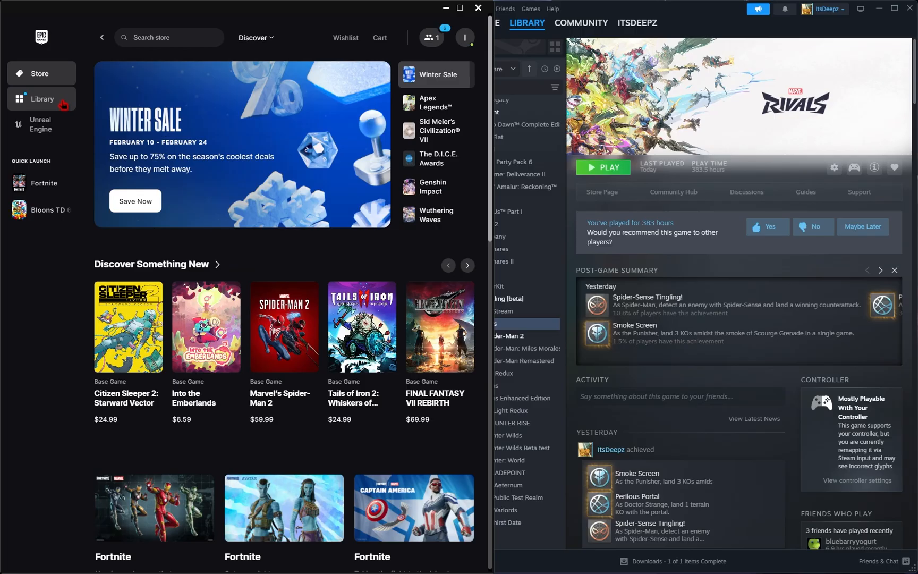
Step: Check the Epic Games library for Marvel Rivals
left_click(41, 98)
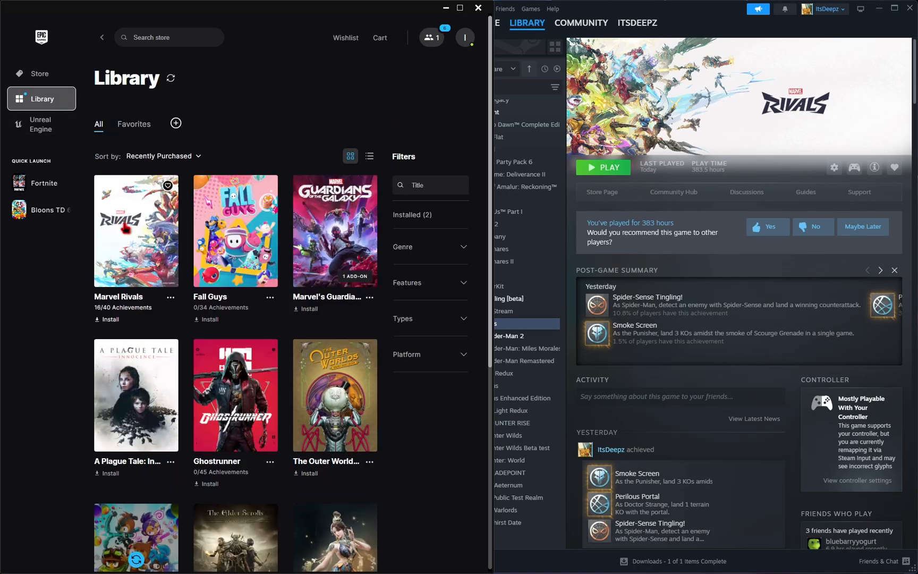
left_click(170, 297)
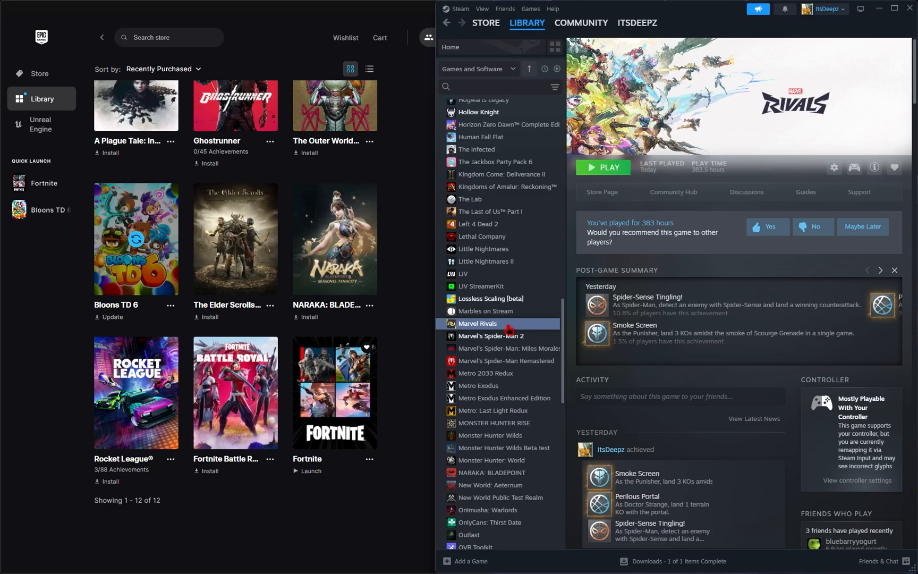
Step: Browse Marvel Rivals' local files from Steam's Manage menu
right_click(478, 323)
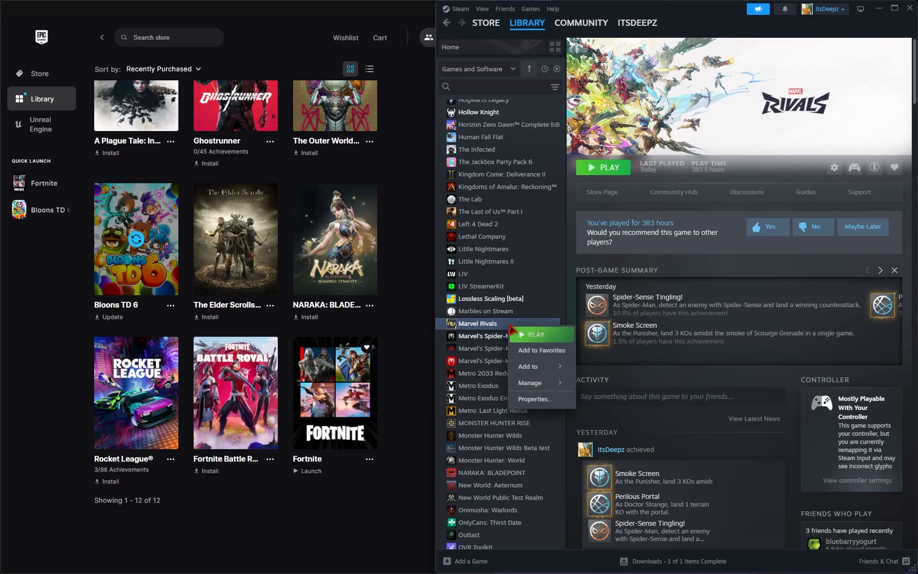
left_click(530, 383)
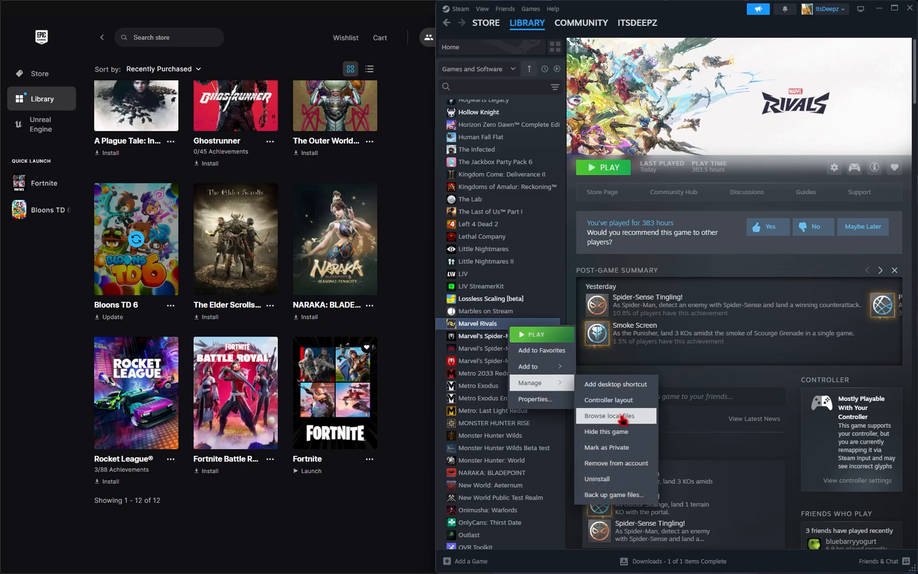
left_click(606, 416)
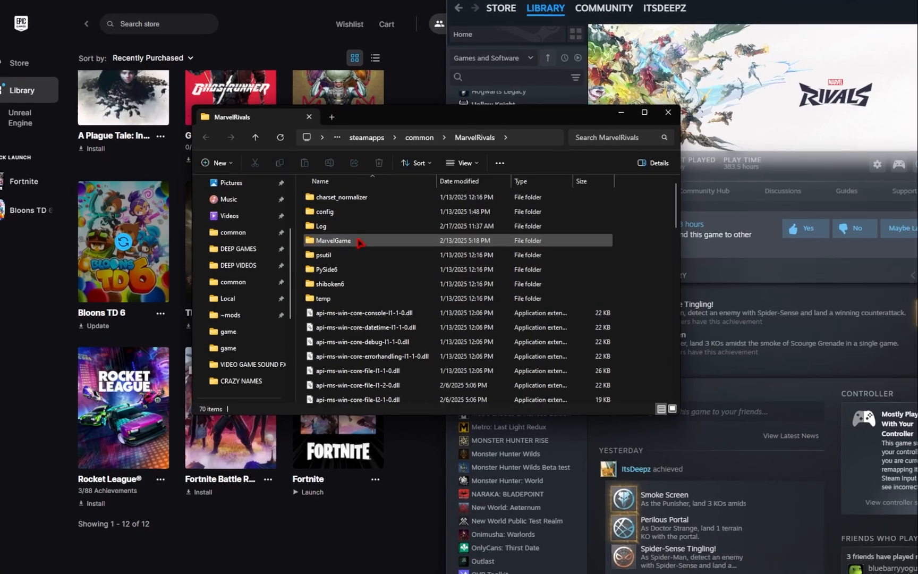
Step: Drill into MarvelGame, Marvel and on to the Paks folder of the install
double_click(333, 240)
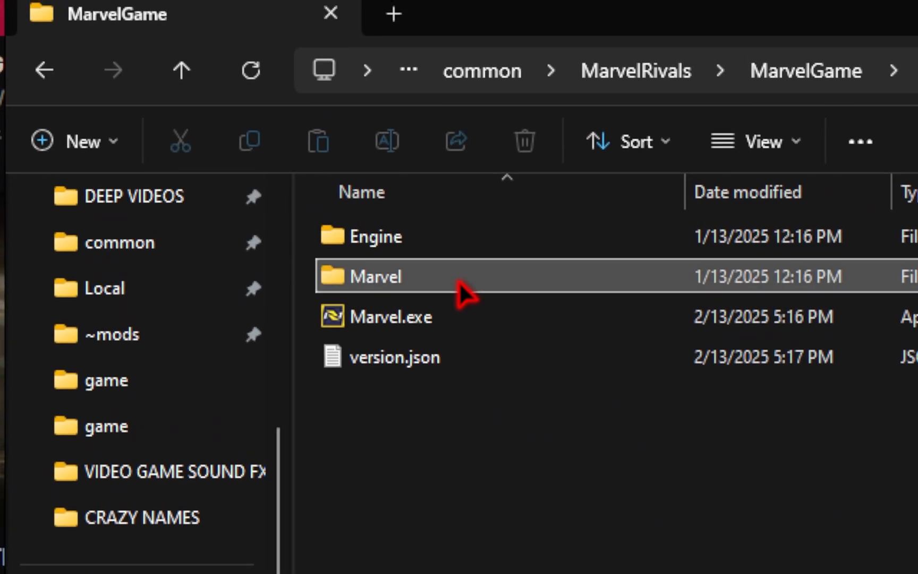
double_click(381, 276)
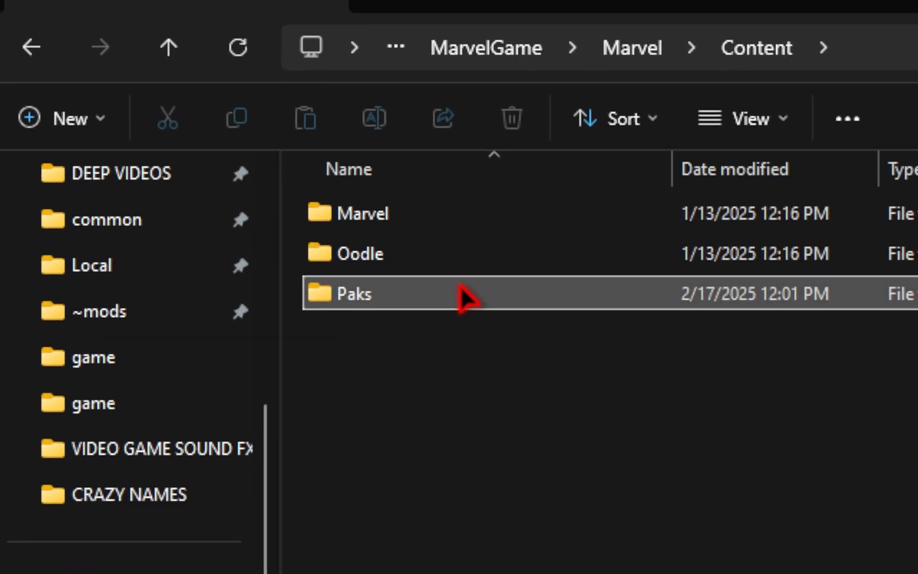
double_click(353, 293)
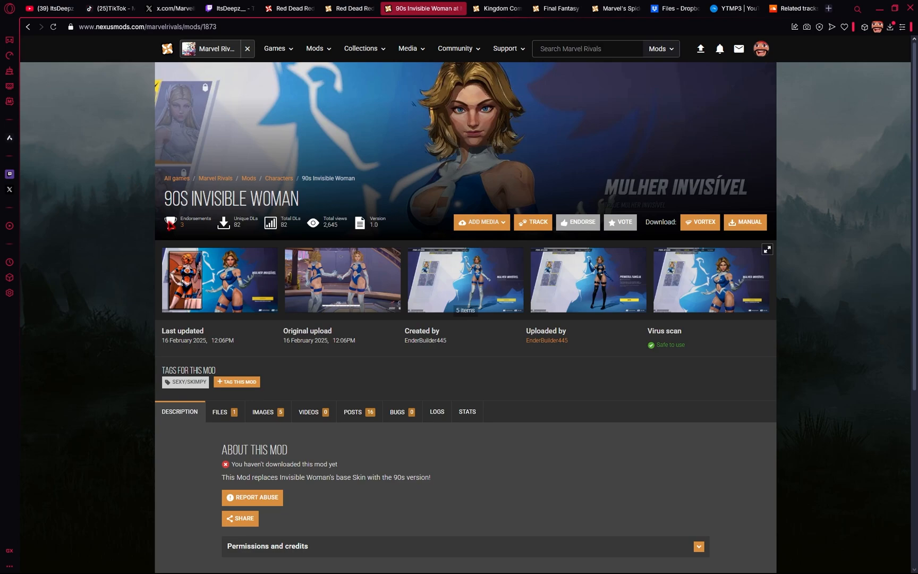
Step: Manually download the 90s Invisible Woman Over Base file and enter its extracted folder
left_click(220, 411)
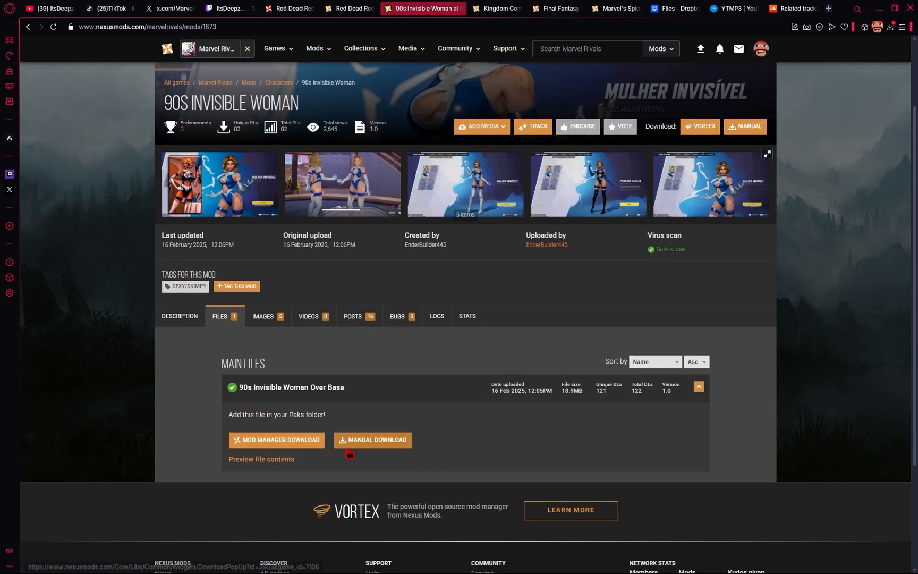
right_click(454, 240)
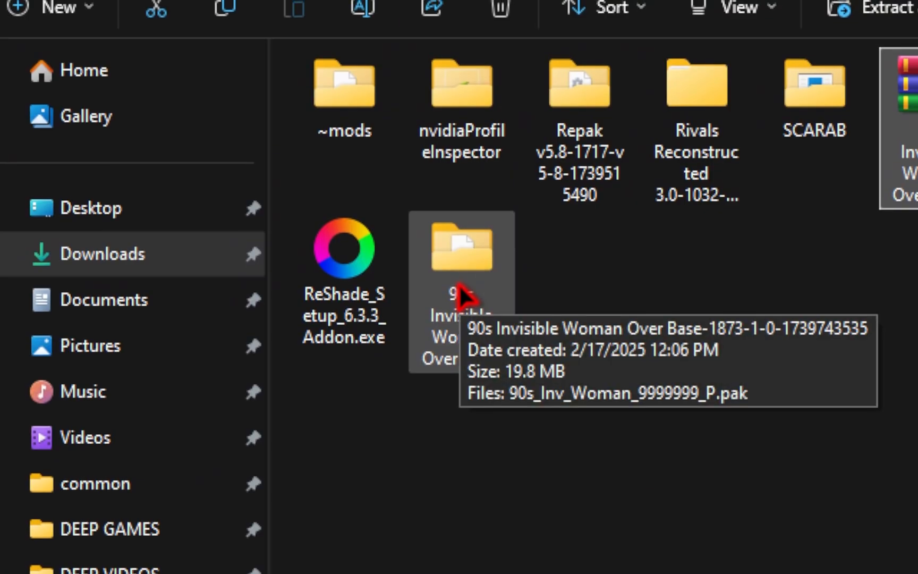
double_click(461, 248)
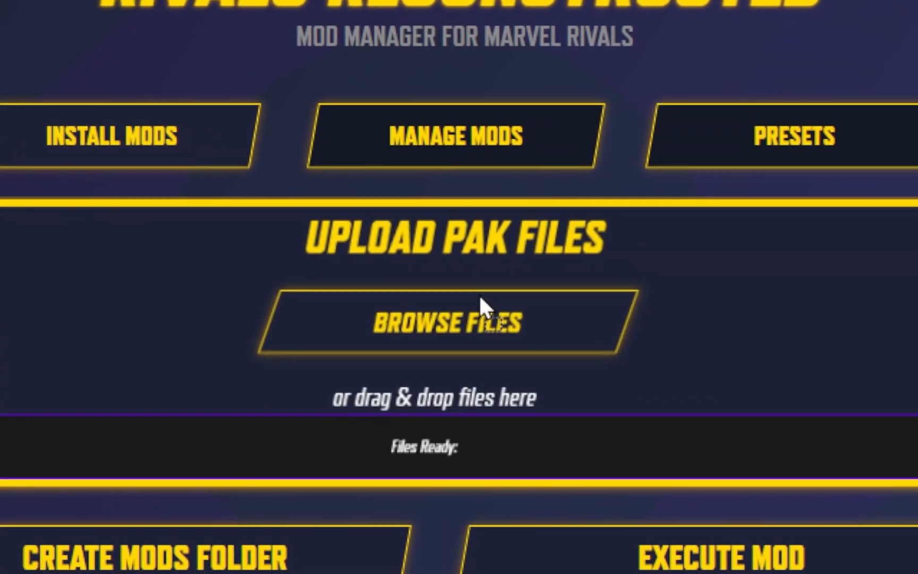
Step: Load the 90s_Inv_Woman pak, execute the mod, dismiss the success message and check installed mods
left_click(443, 320)
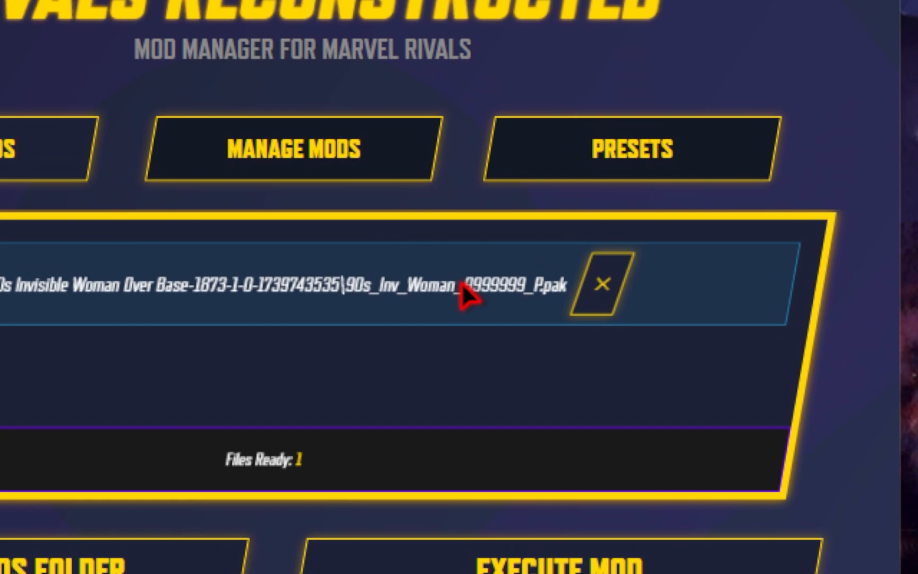
scroll("down", 3)
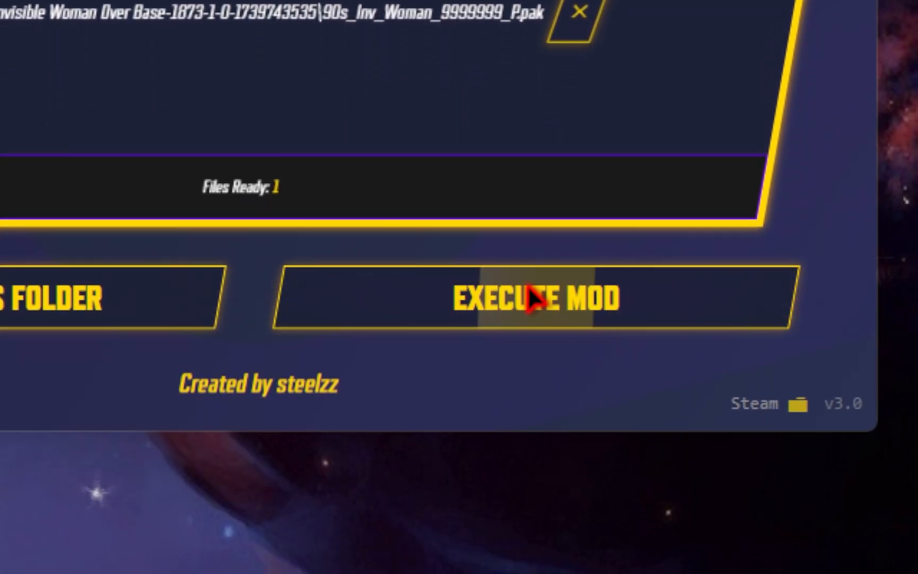
left_click(535, 299)
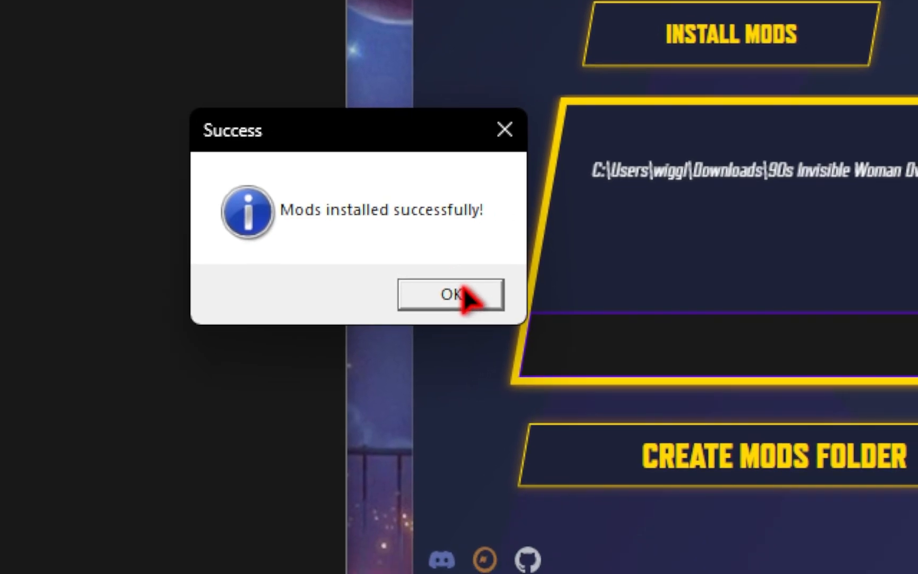
left_click(448, 295)
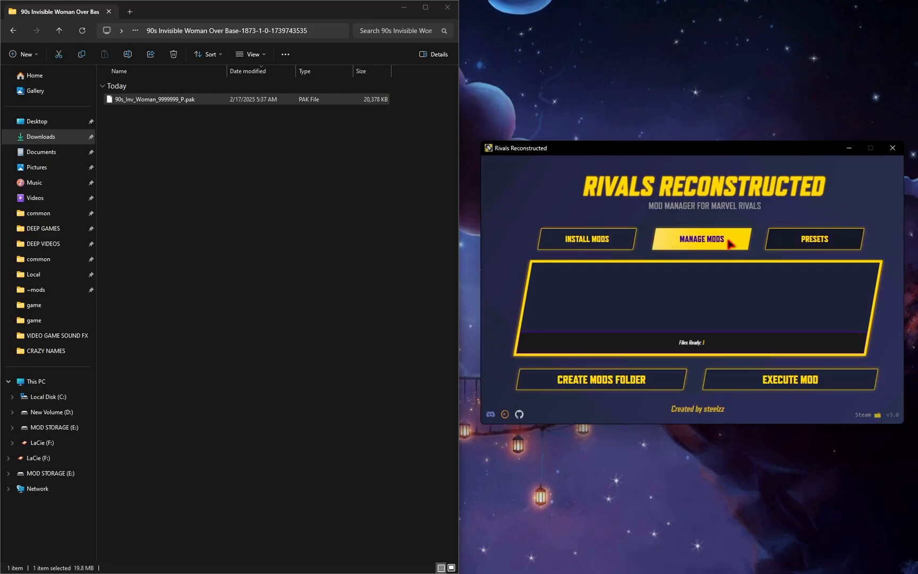
left_click(700, 238)
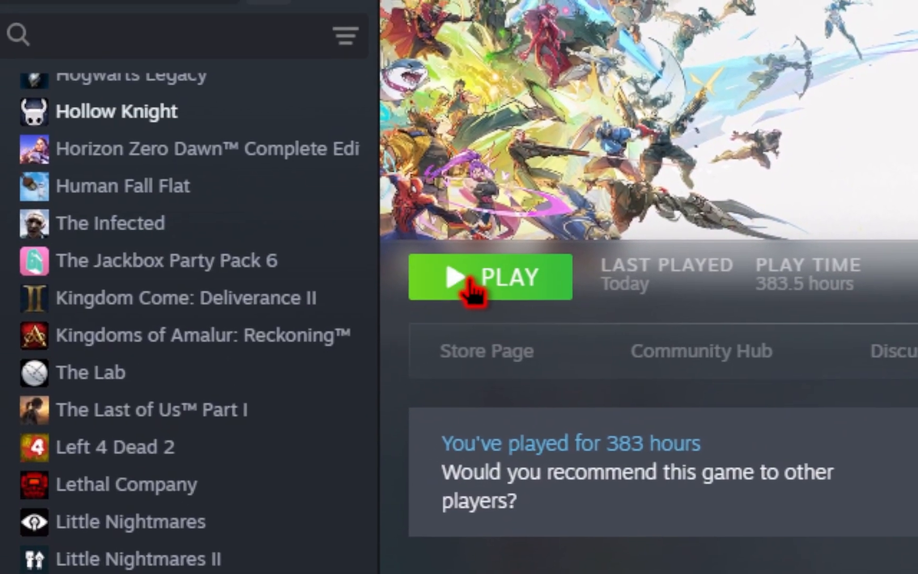
Step: Play Marvel Rivals from Steam and run around the practice range as 90s Invisible Woman
left_click(489, 277)
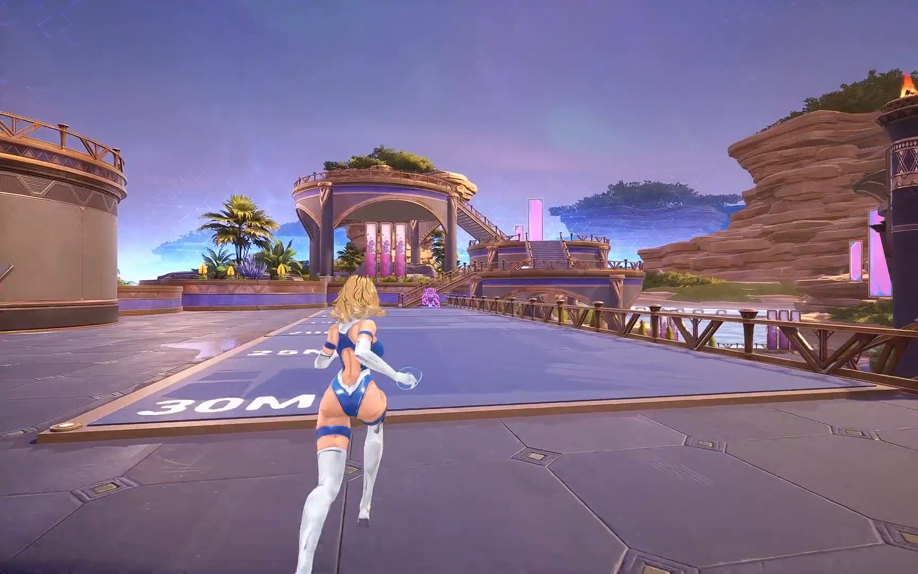
key("w")
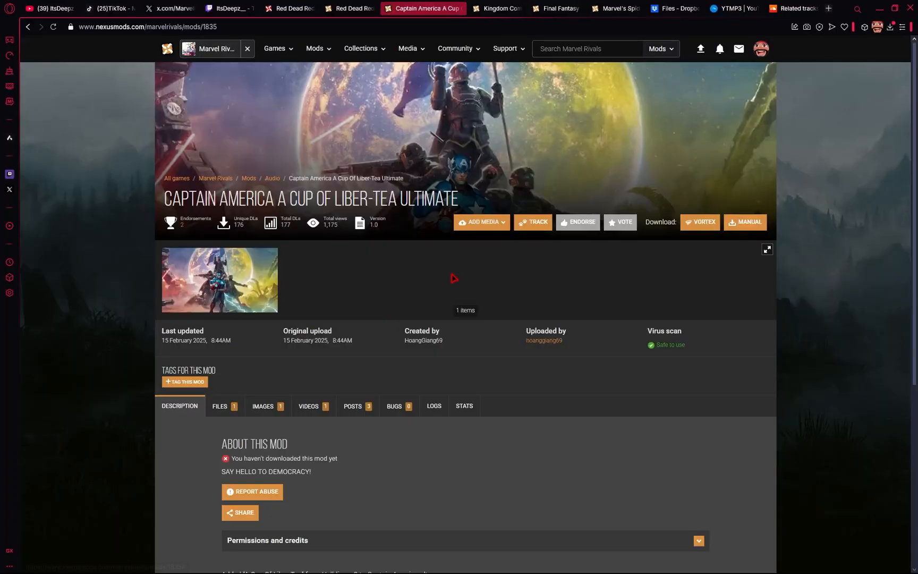
mouse_move(340, 277)
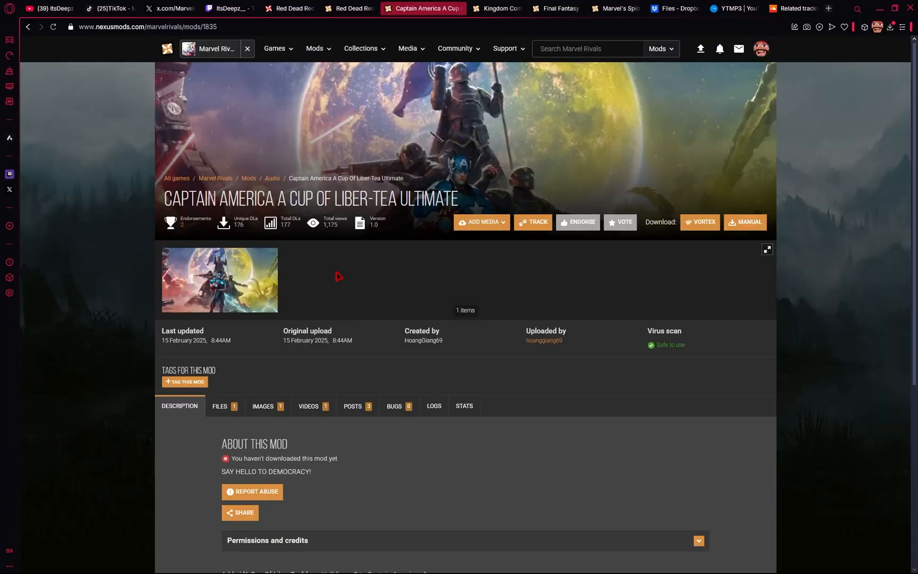
Step: Manually download the ACupOfLibertea_P pak from the mod's files list
left_click(219, 406)
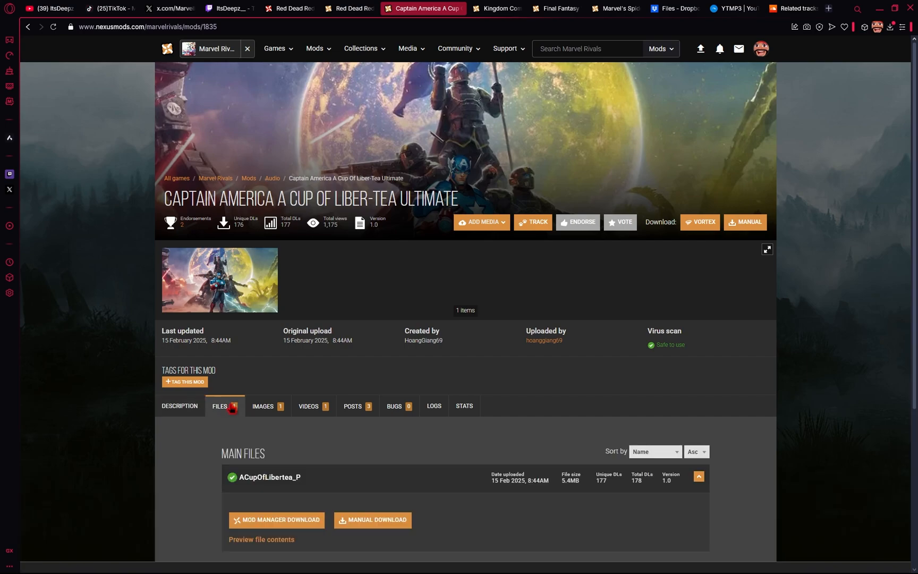
left_click(373, 520)
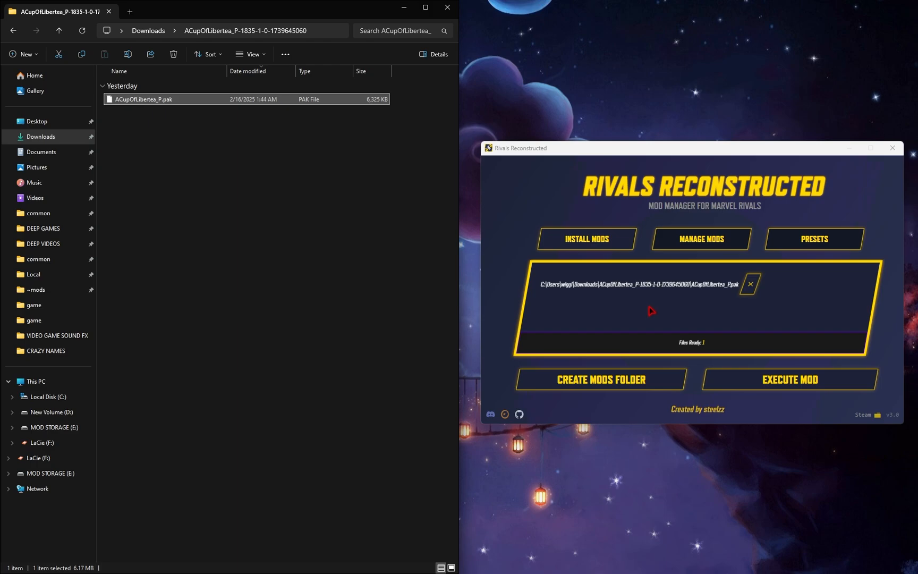
Step: Execute the loaded ACupOfLibertea_P.pak install and dismiss the Success message
left_click(788, 380)
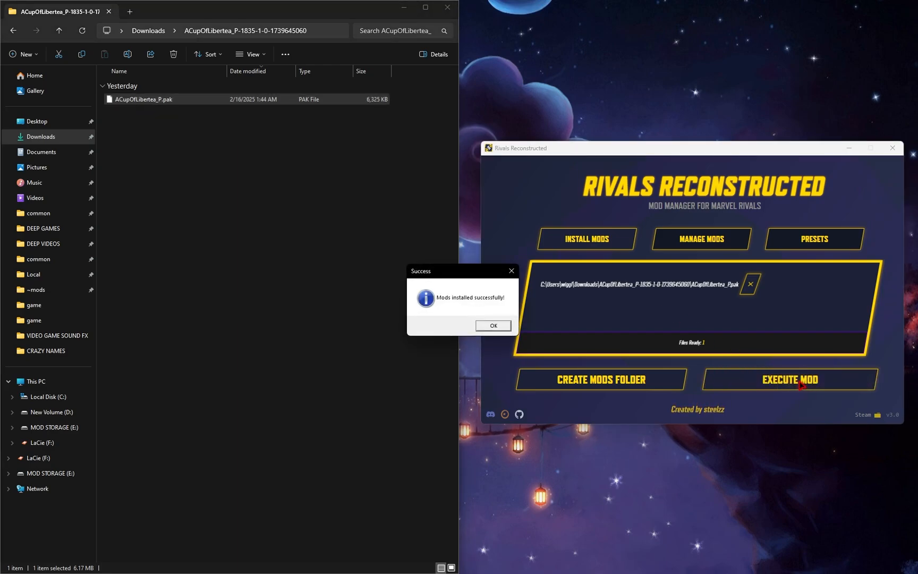
left_click(492, 325)
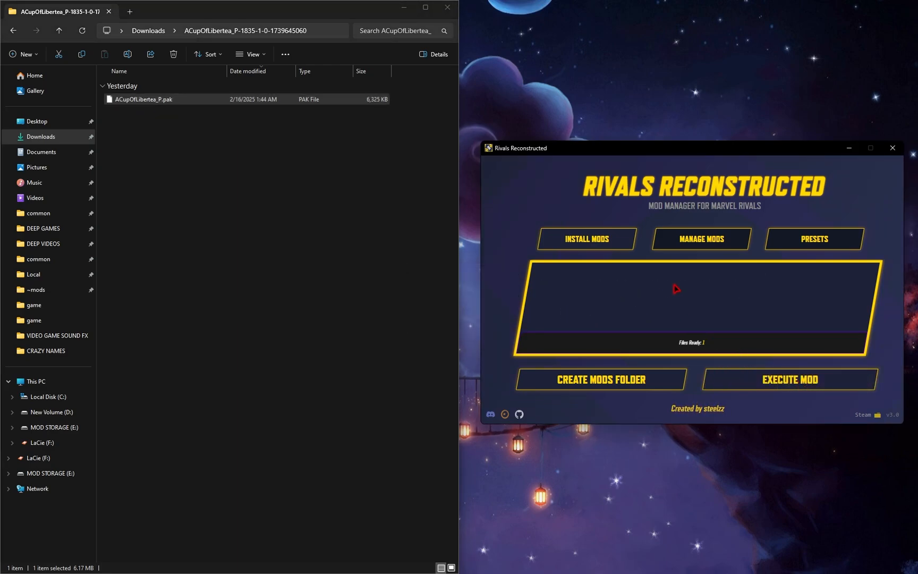
left_click(700, 238)
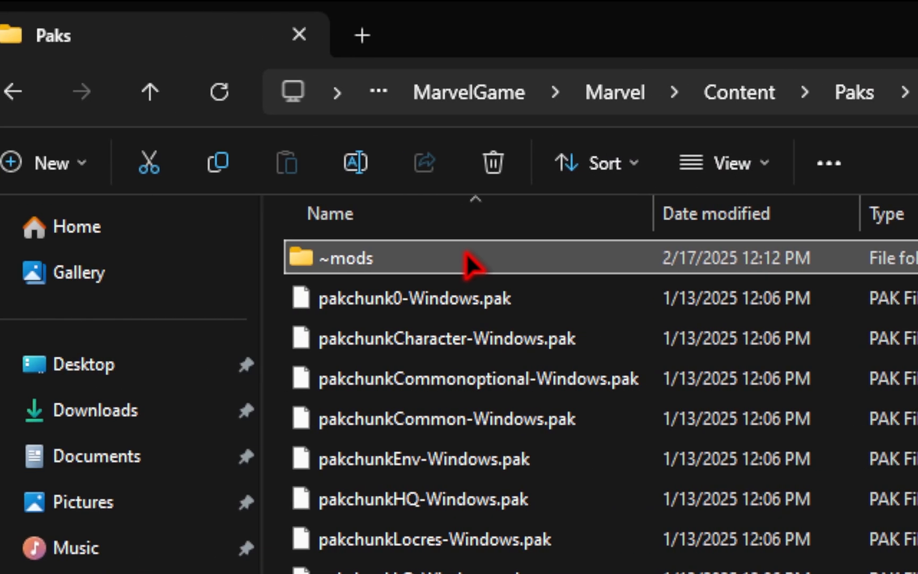
Step: Browse MarvelGame > Marvel > Content > Paks and check the ~mods folder's files
scroll("down", 3)
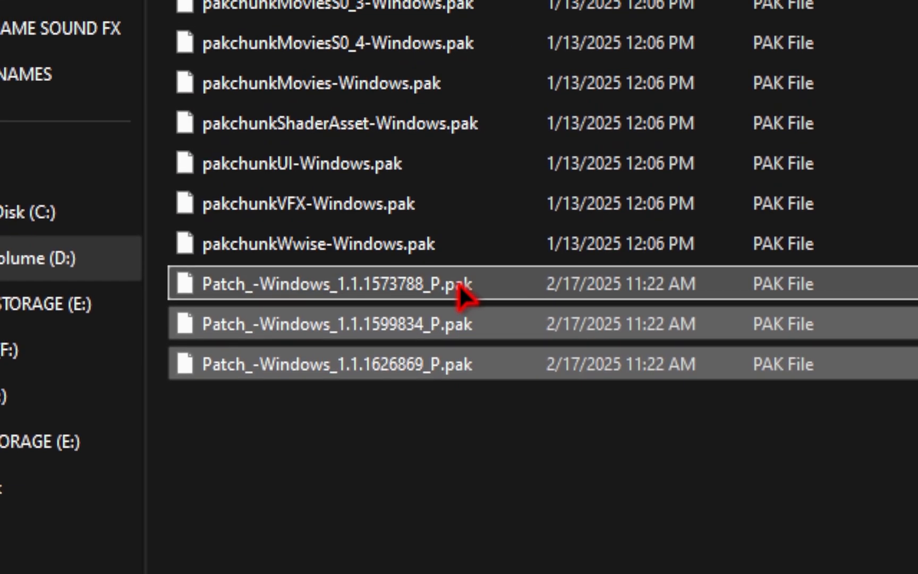
scroll("up", 3)
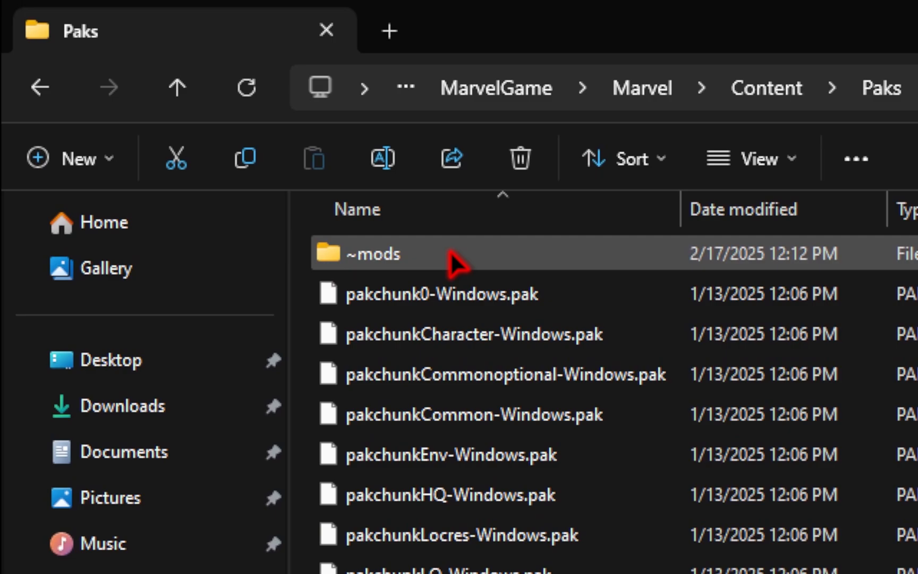
mouse_move(449, 260)
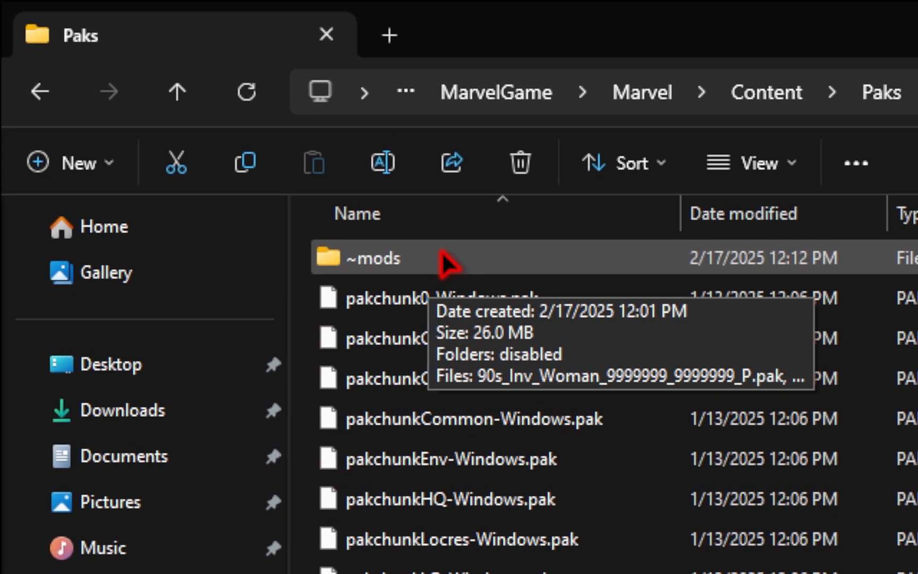
scroll("down", 3)
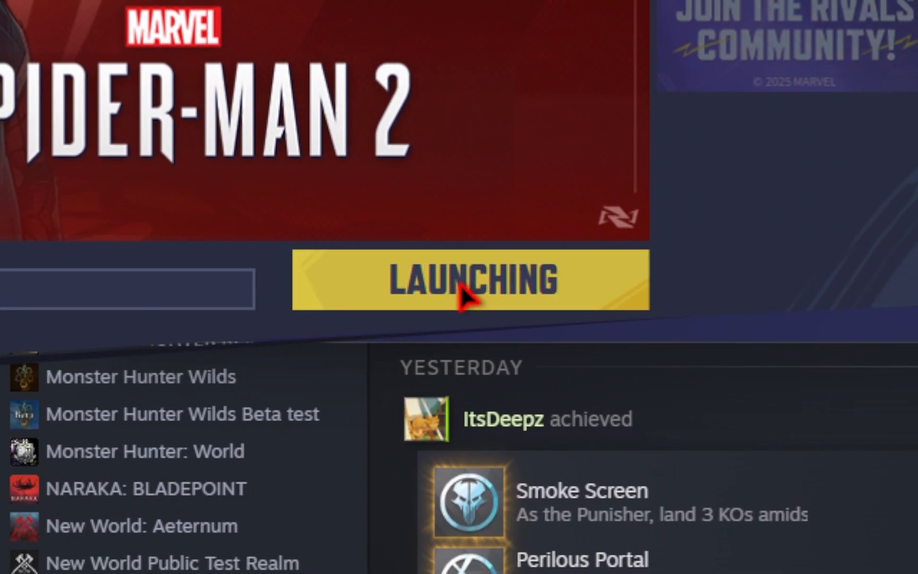
Step: Start Marvel Rivals from its launcher to test the installed mods
left_click(468, 279)
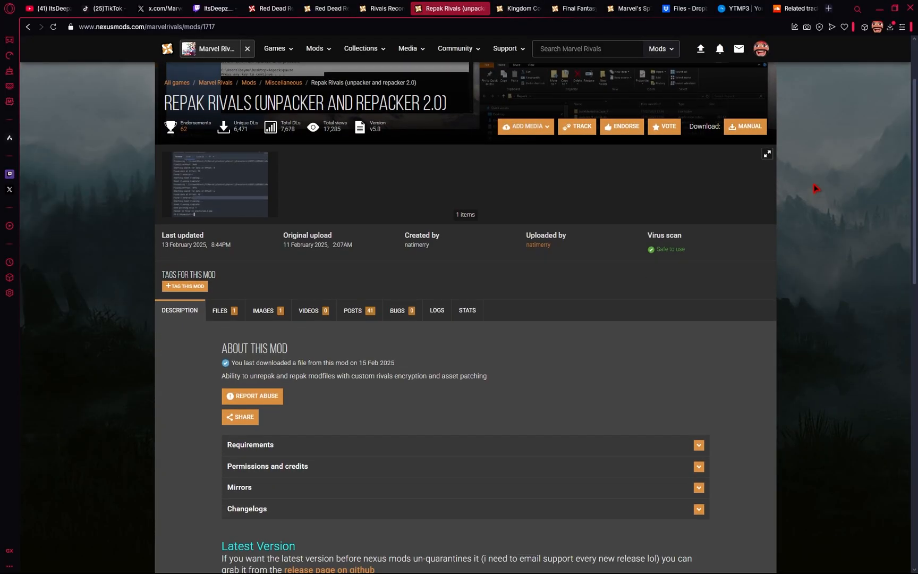
Step: Manually download Repak v5.8 from the Files list and locate its repacking script in Downloads
scroll("down", 3)
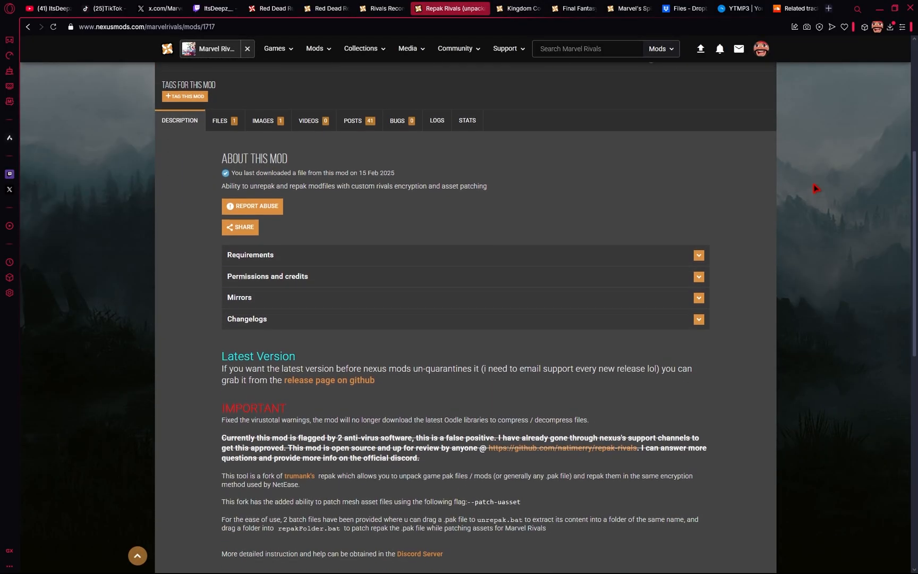
scroll("down", 3)
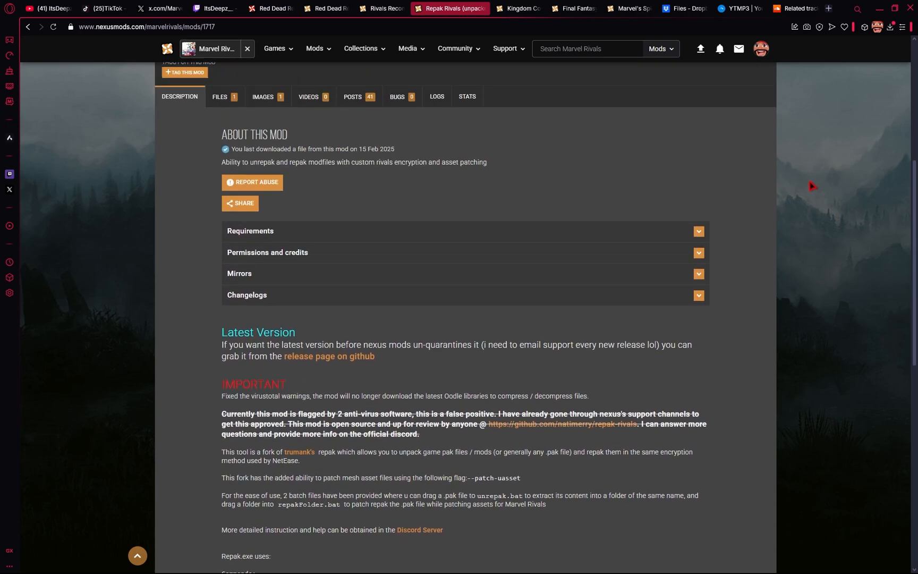
scroll("up", 3)
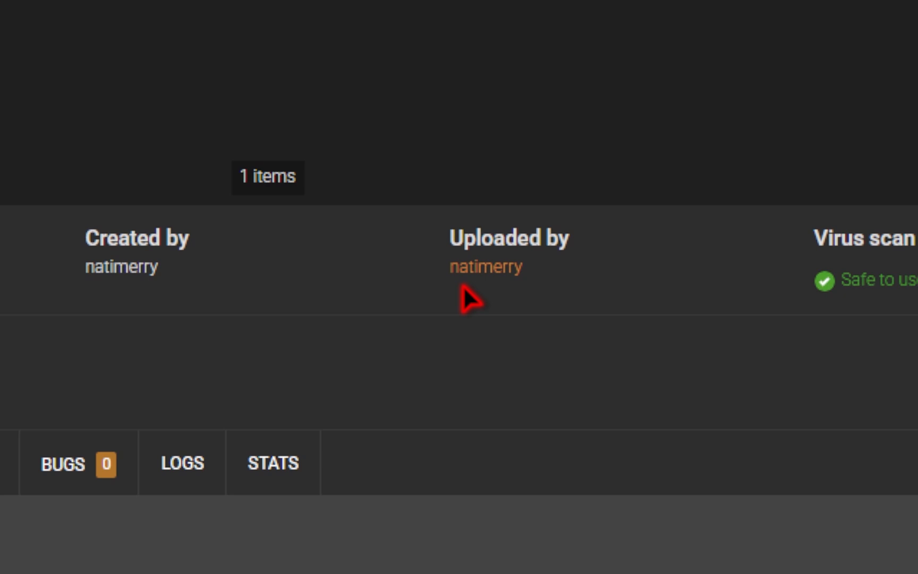
scroll("up", 3)
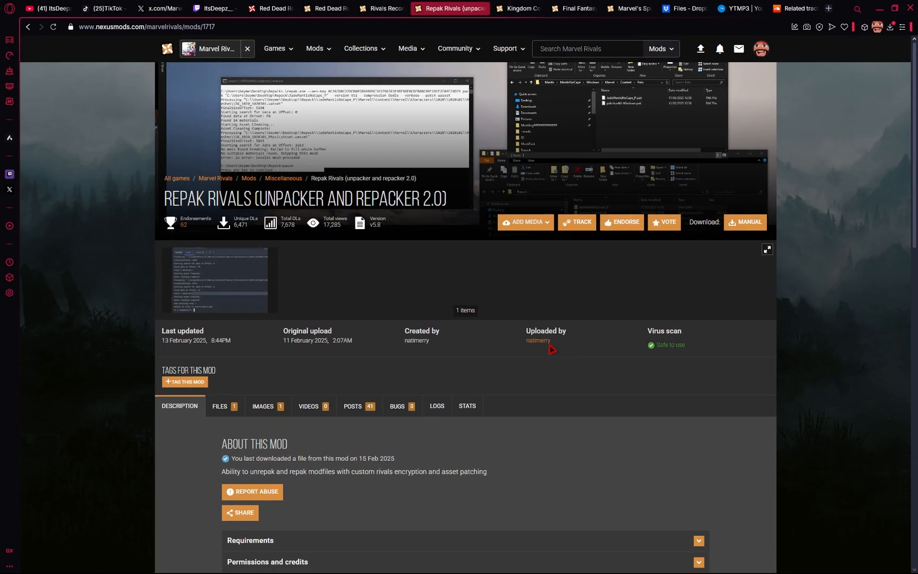
left_click(219, 406)
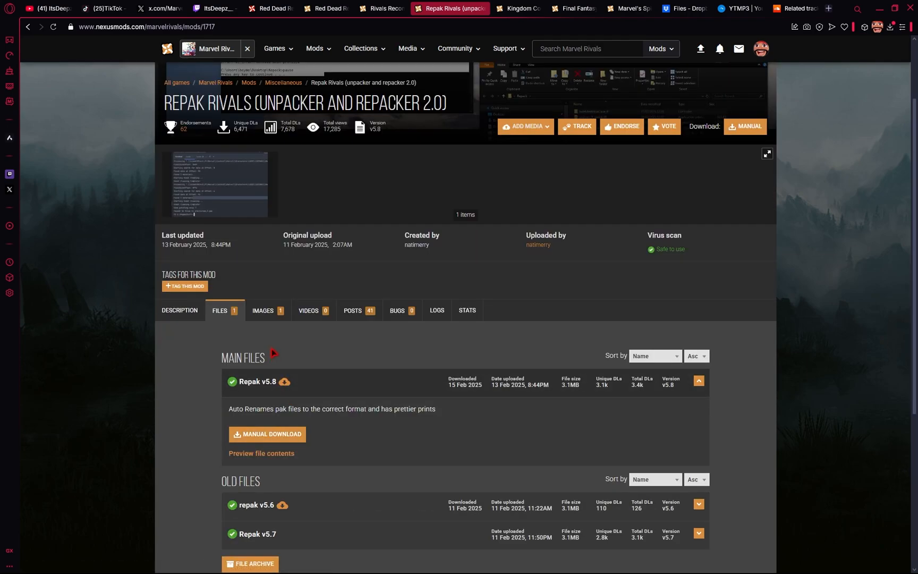
left_click(267, 434)
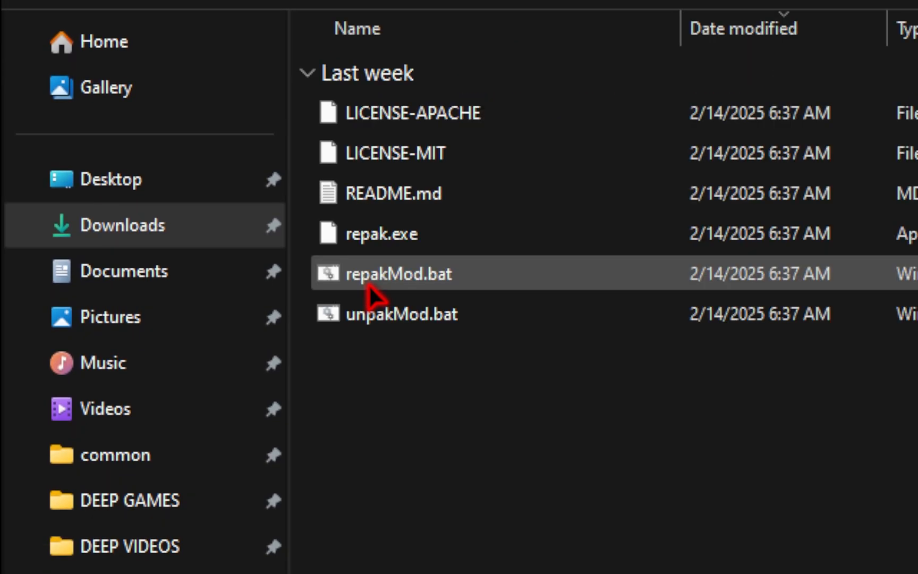
left_click(398, 313)
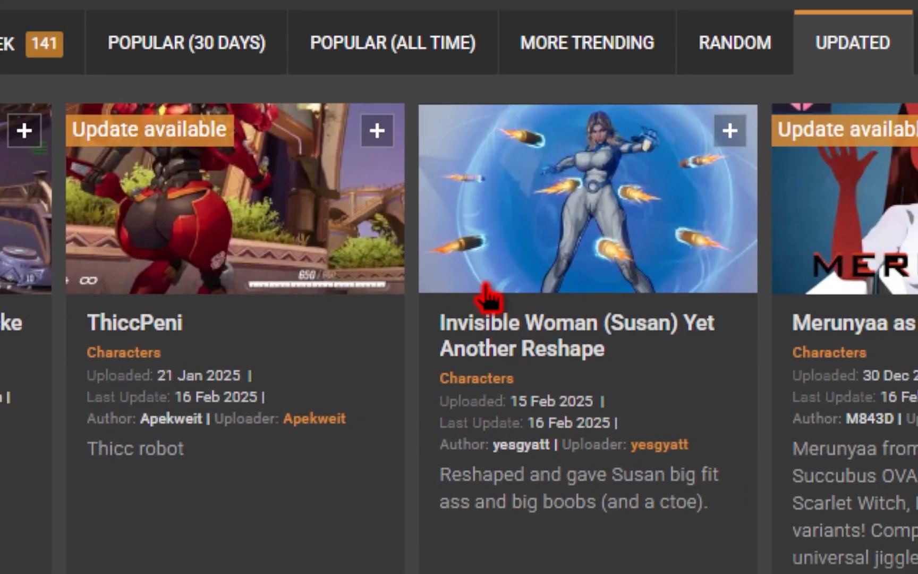
Step: Browse the Updated mods list and go to the Thicc Storm mod page
scroll("right", 3)
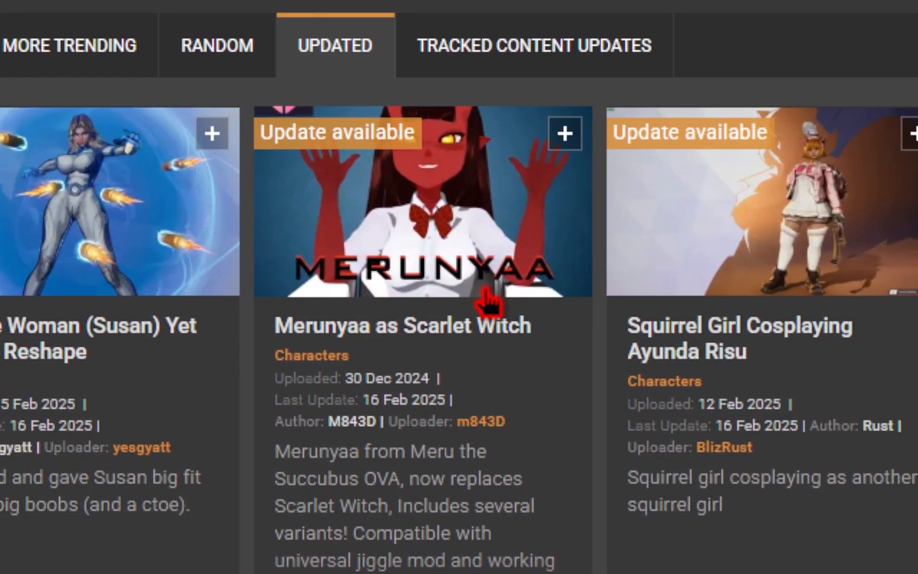
scroll("right", 3)
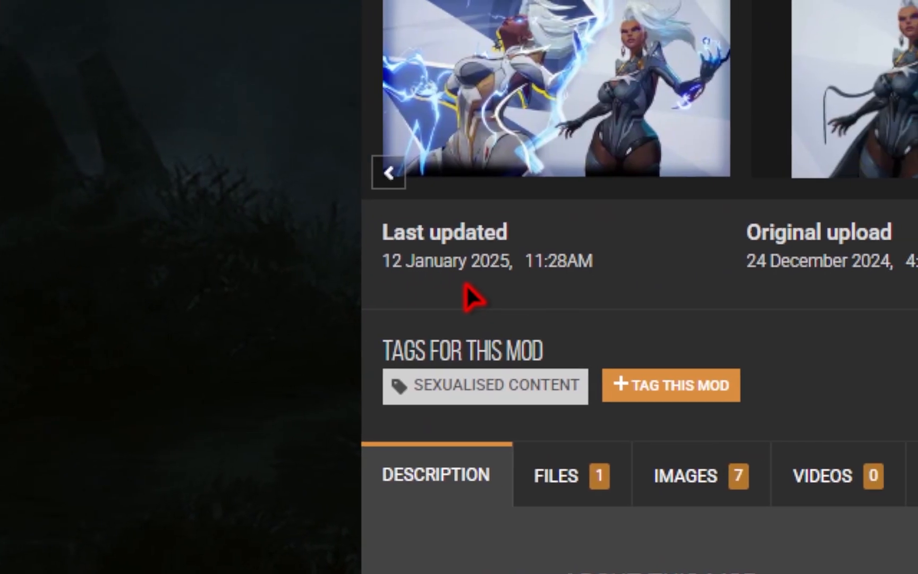
scroll("down", 3)
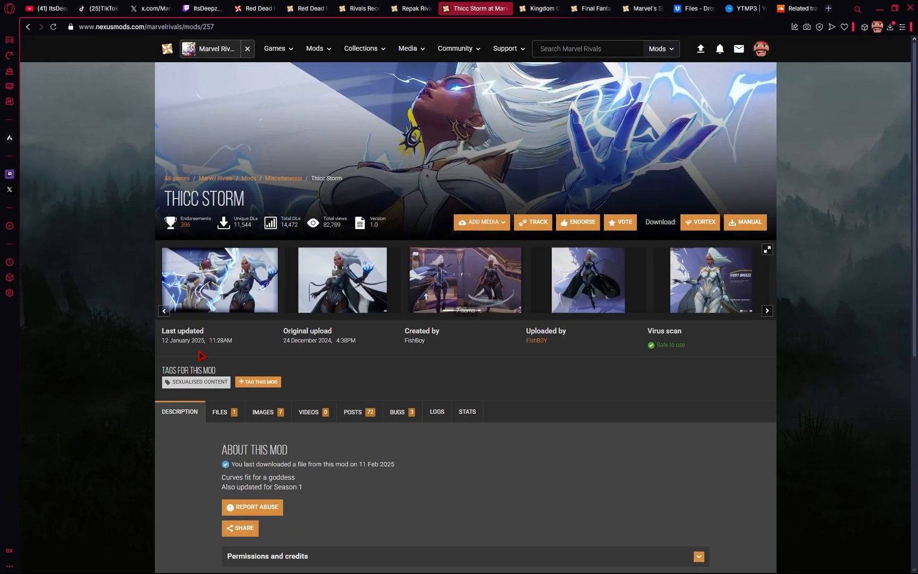
left_click(219, 411)
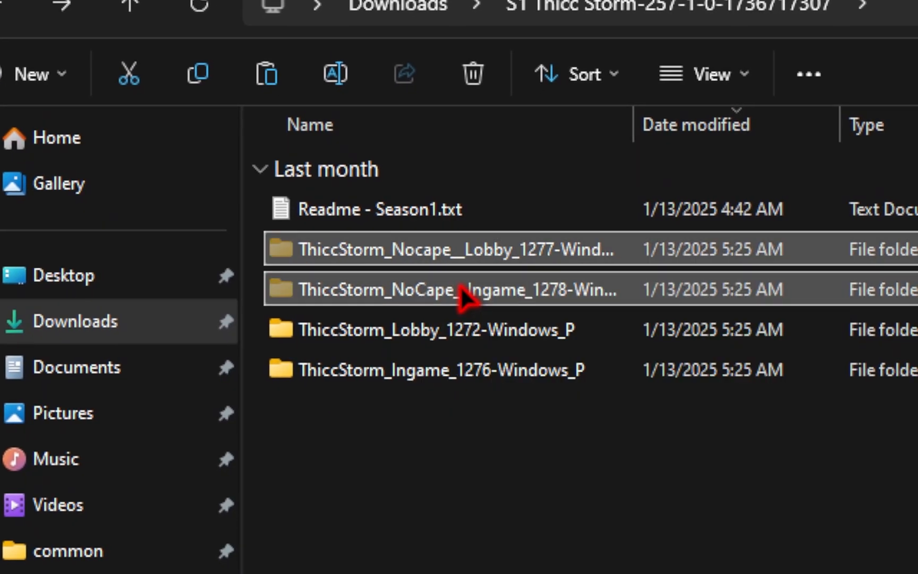
Step: Repack the ThiccStorm Nocape Lobby folder with repakMod.bat, allowing the SmartScreen-blocked script to run
double_click(461, 289)
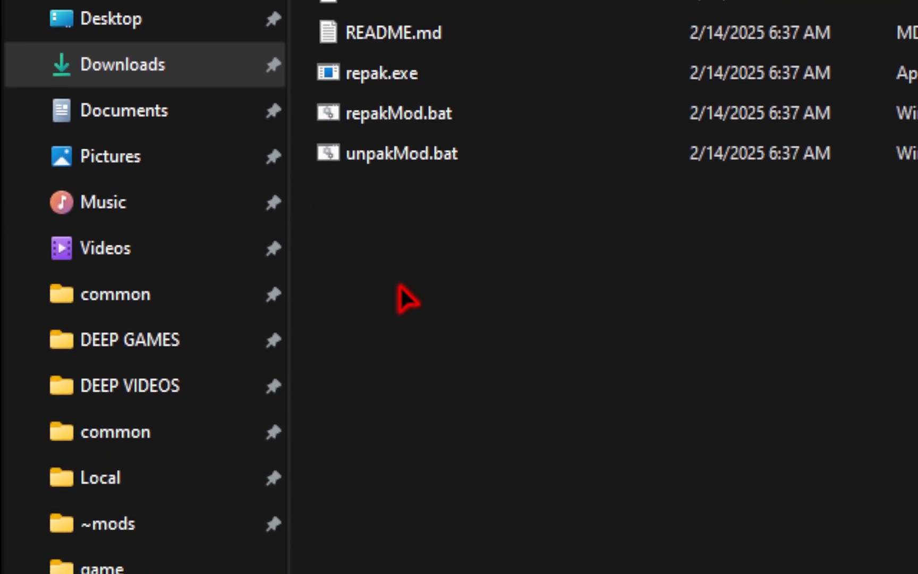
scroll("down", 3)
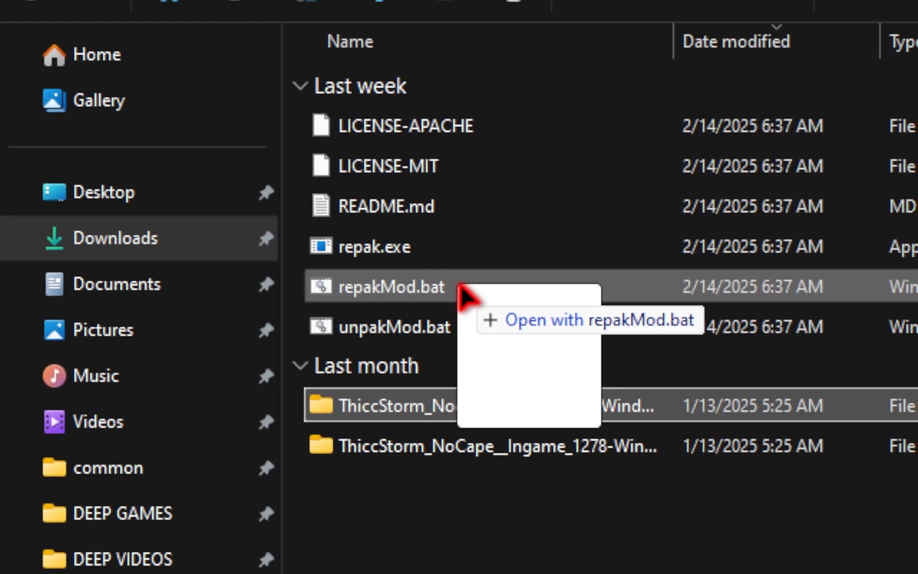
left_click(588, 319)
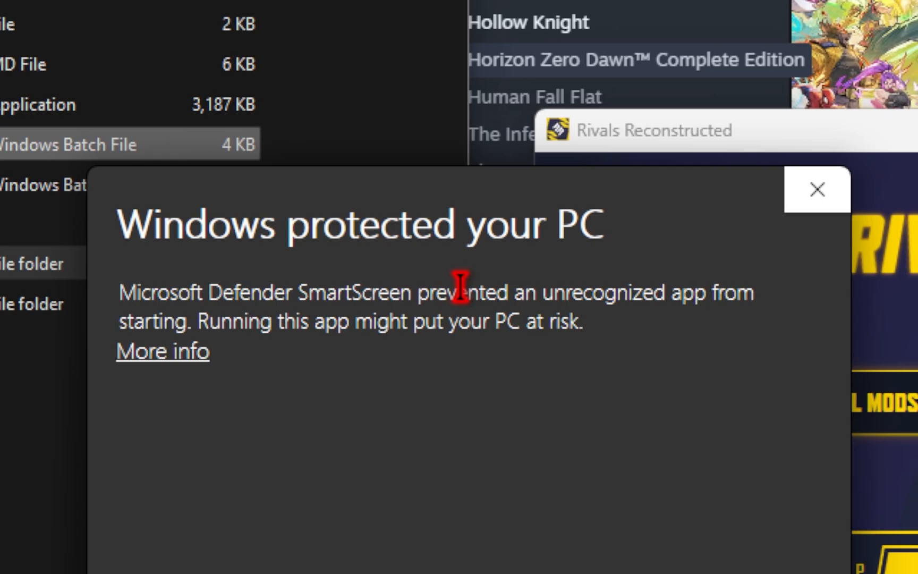
left_click(162, 351)
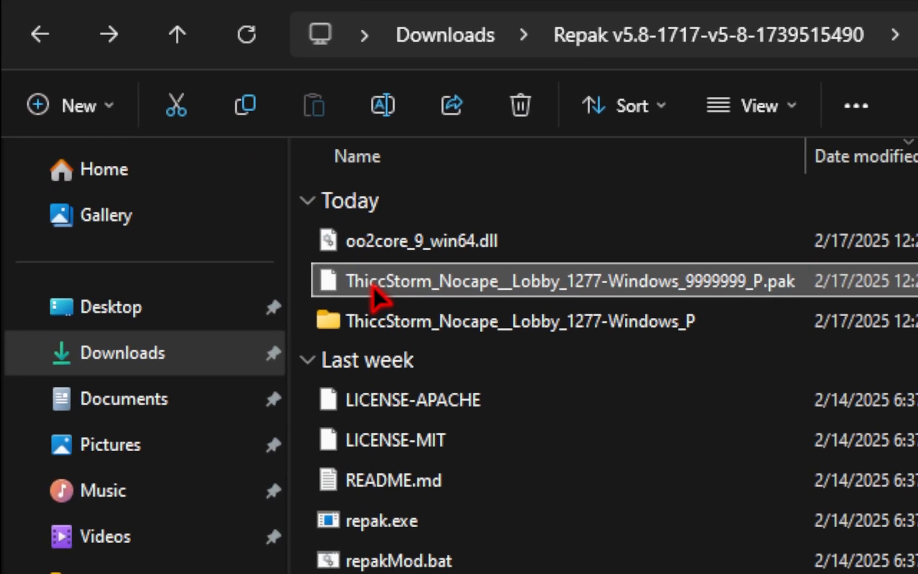
mouse_move(456, 283)
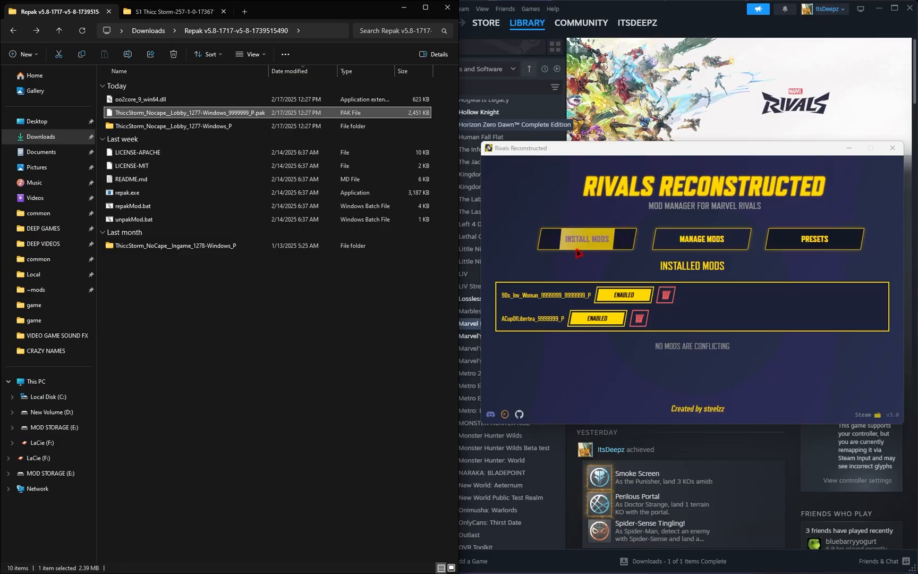
Step: Install the queued ThiccStorm Lobby pak, then delete the leftover repacked pak from the Repak folder
left_click(586, 238)
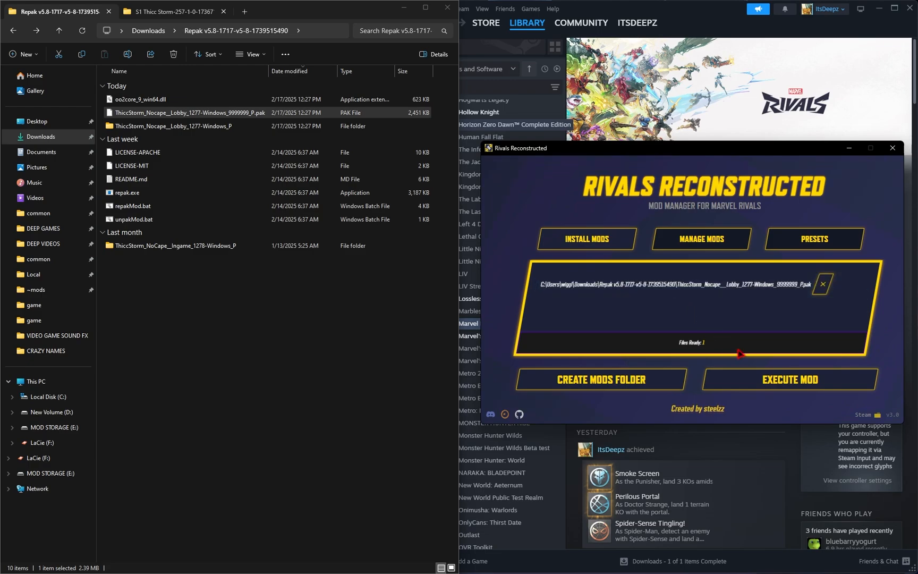
left_click(823, 283)
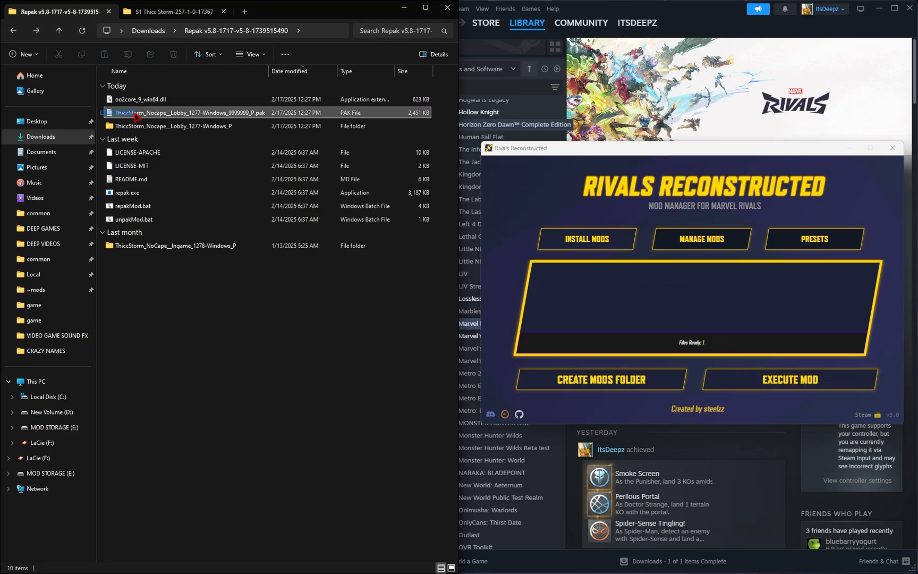
right_click(187, 113)
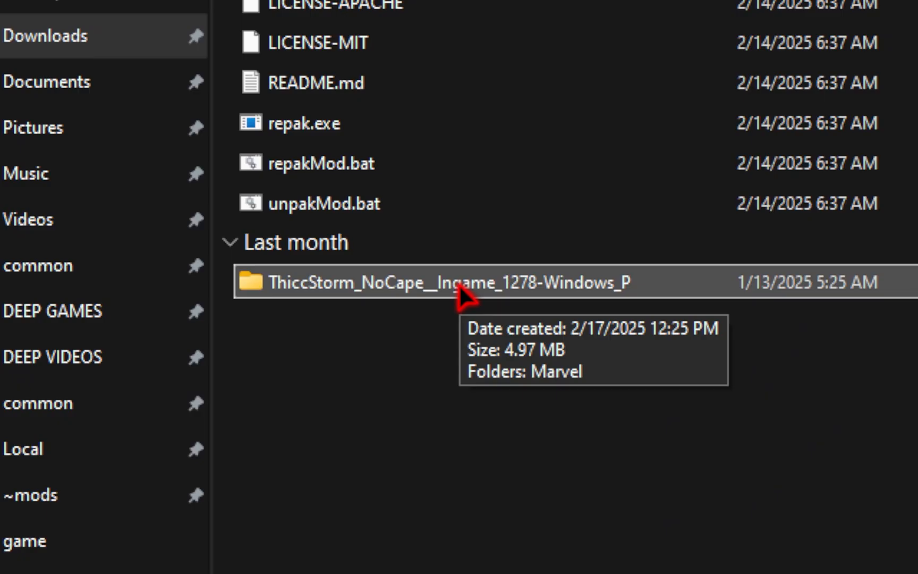
mouse_move(461, 294)
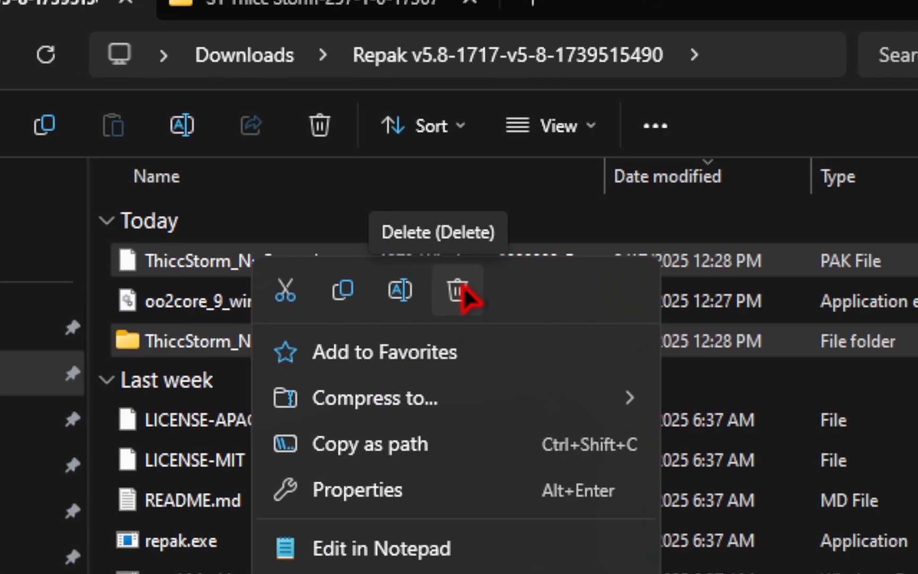
left_click(458, 291)
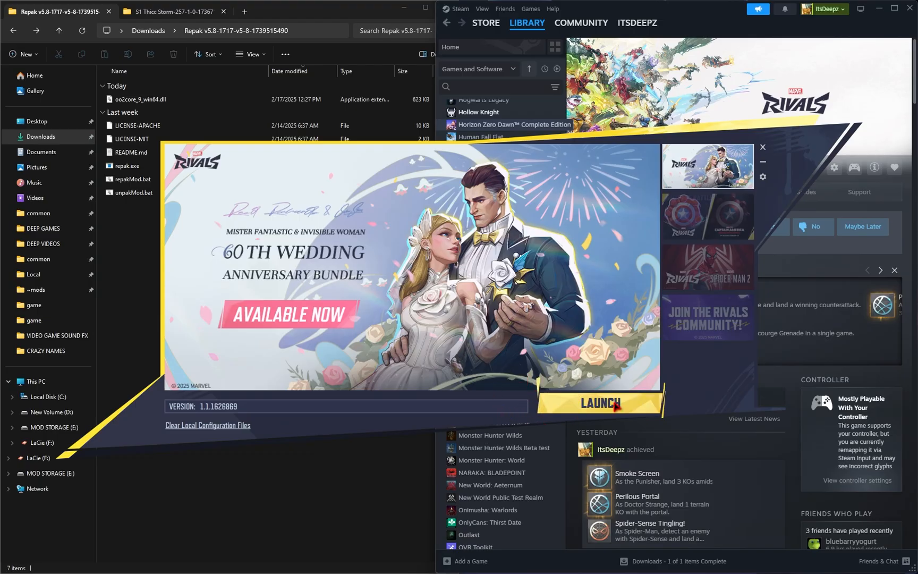
Step: Start Marvel Rivals from its launcher
left_click(598, 403)
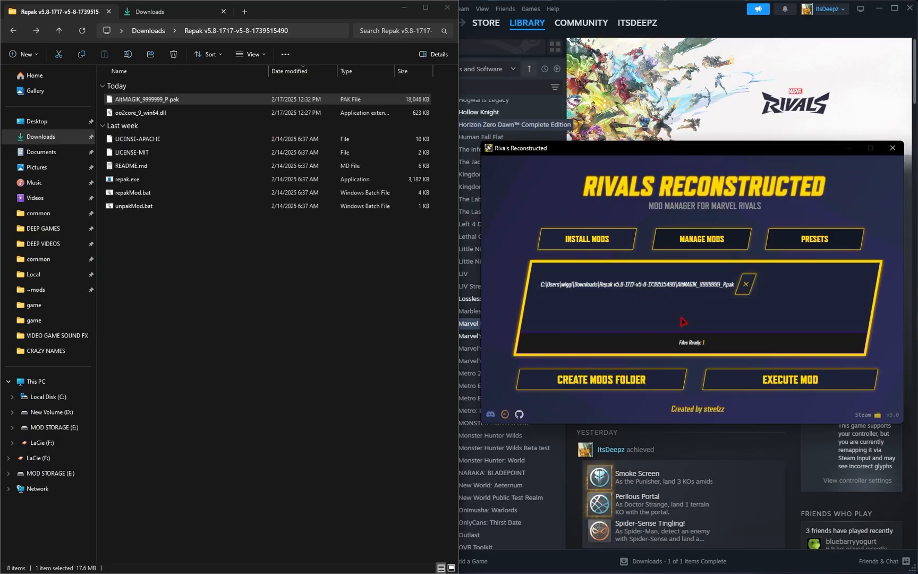
Step: Execute the install of the queued AltMAGIK_9999999_P.pak
left_click(699, 239)
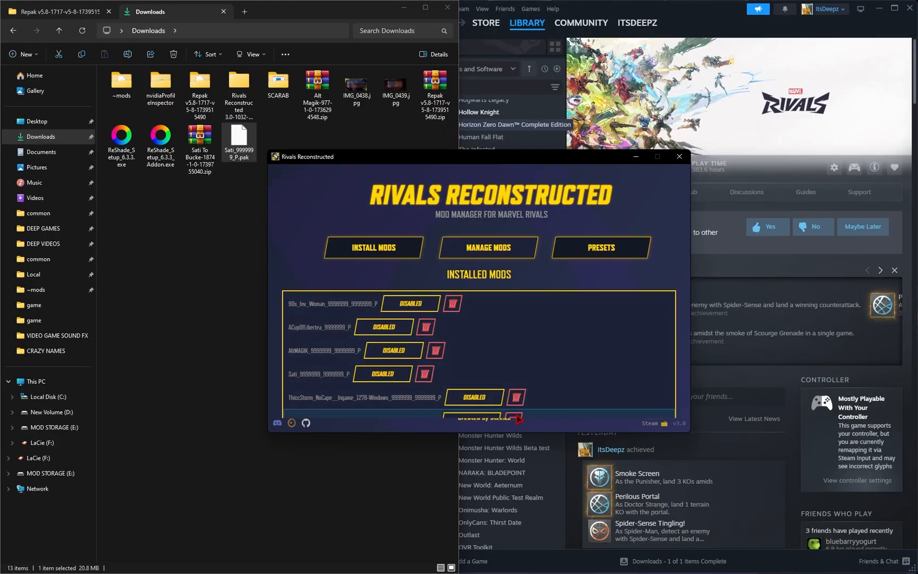
mouse_move(567, 422)
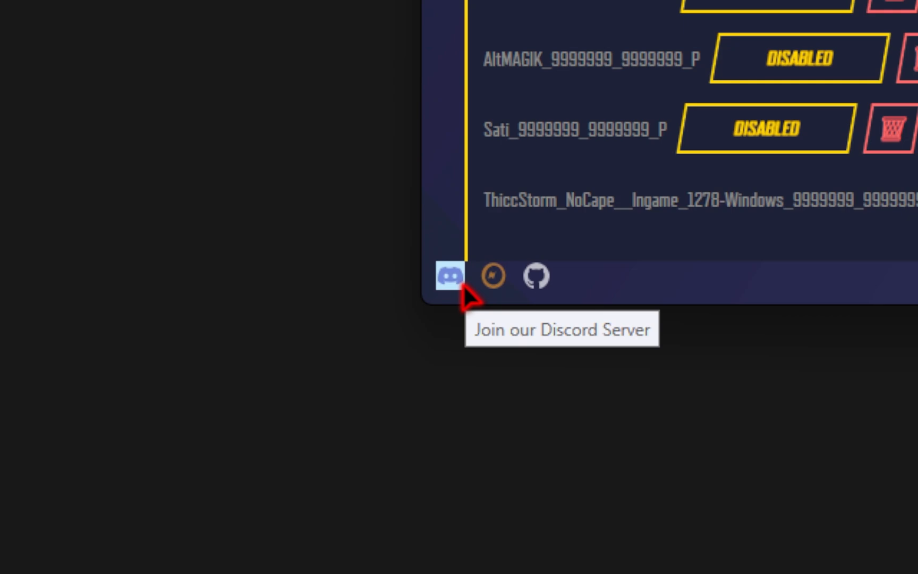
mouse_move(449, 279)
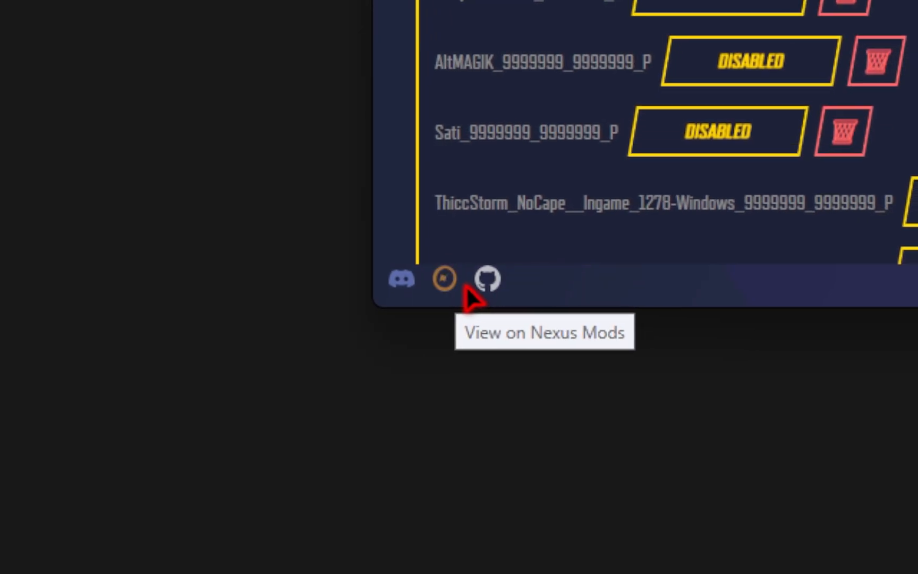
mouse_move(445, 278)
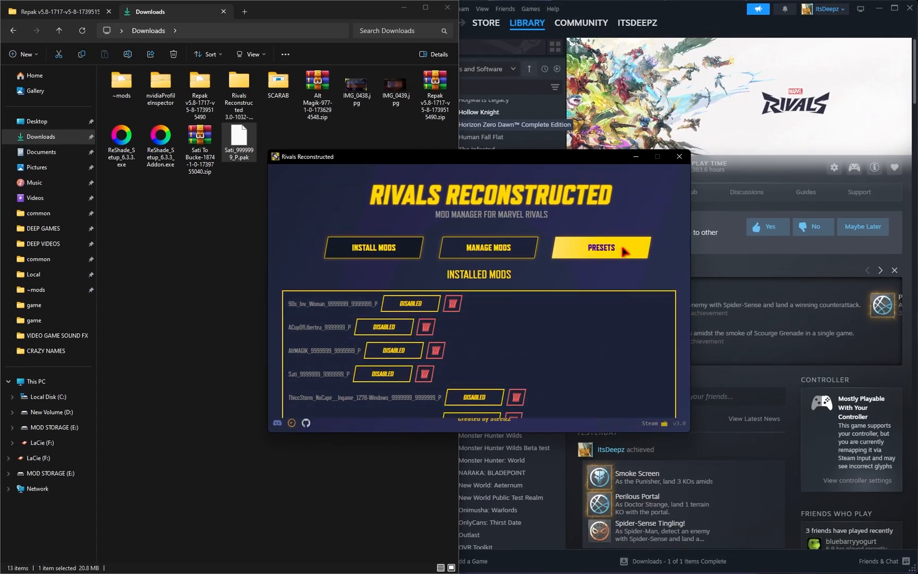
Step: In Manage Presets, edit DEEPZ to include AltMAGIK, Sati and both ThiccStorm mods and save changes
left_click(600, 248)
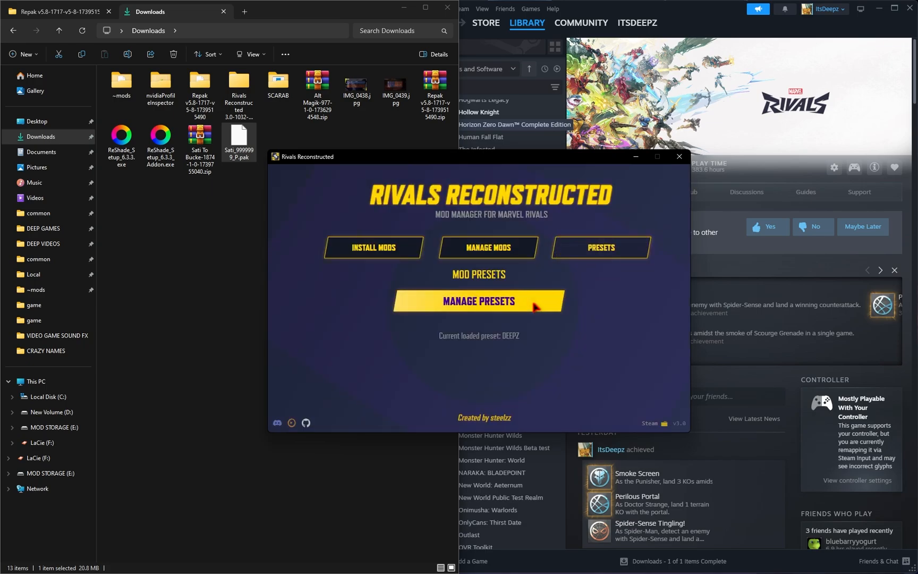
left_click(478, 301)
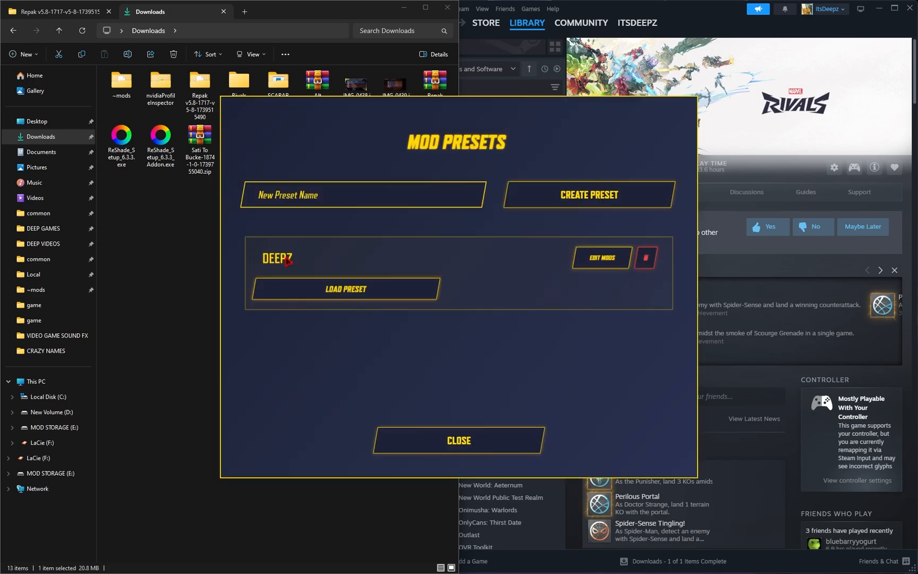
mouse_move(600, 257)
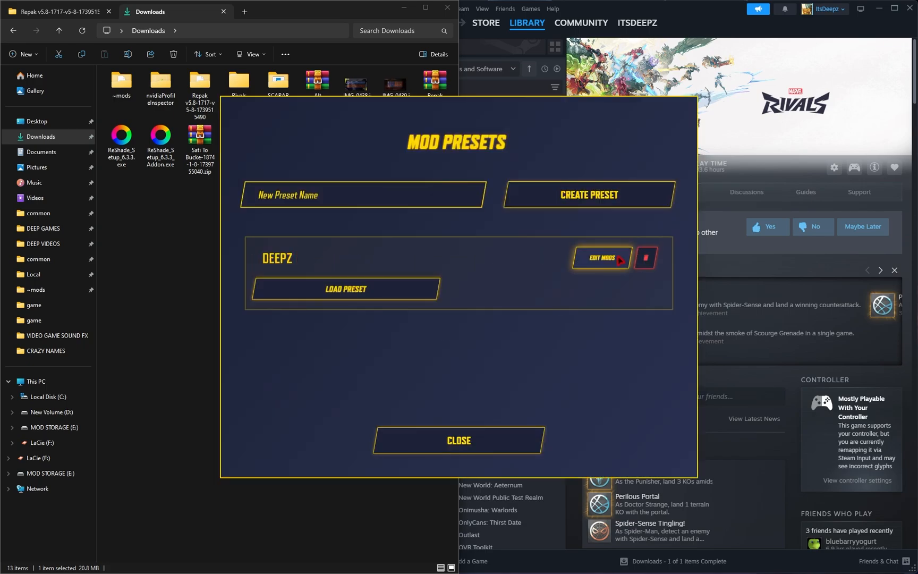
left_click(600, 258)
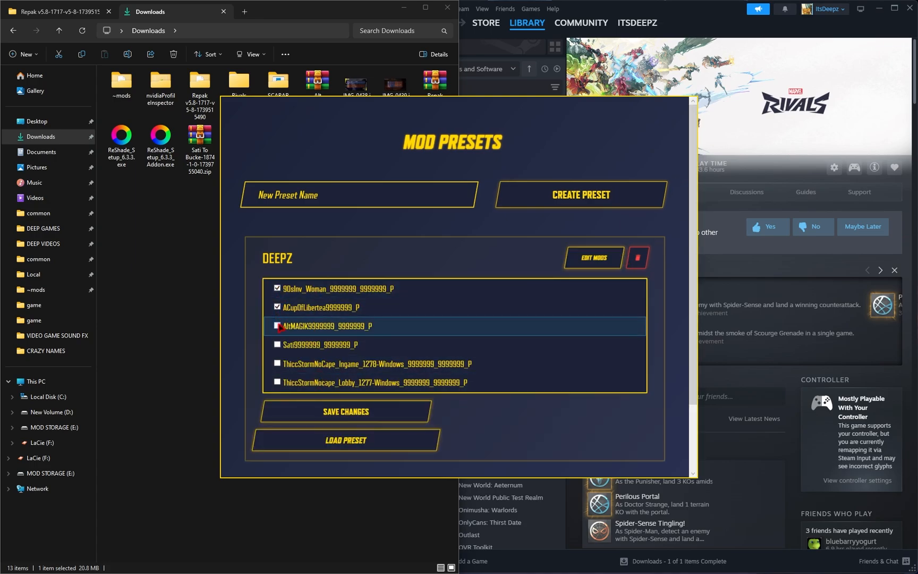
left_click(277, 325)
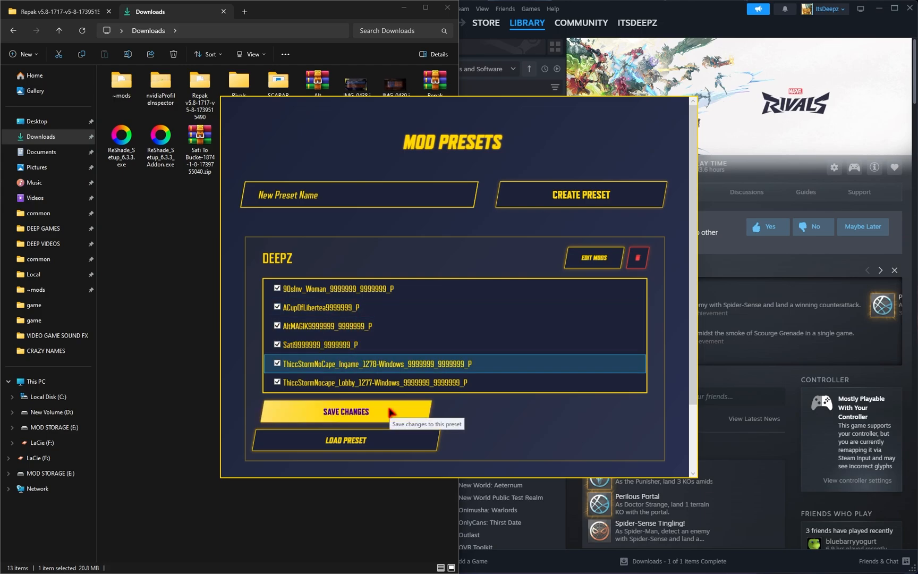
left_click(345, 410)
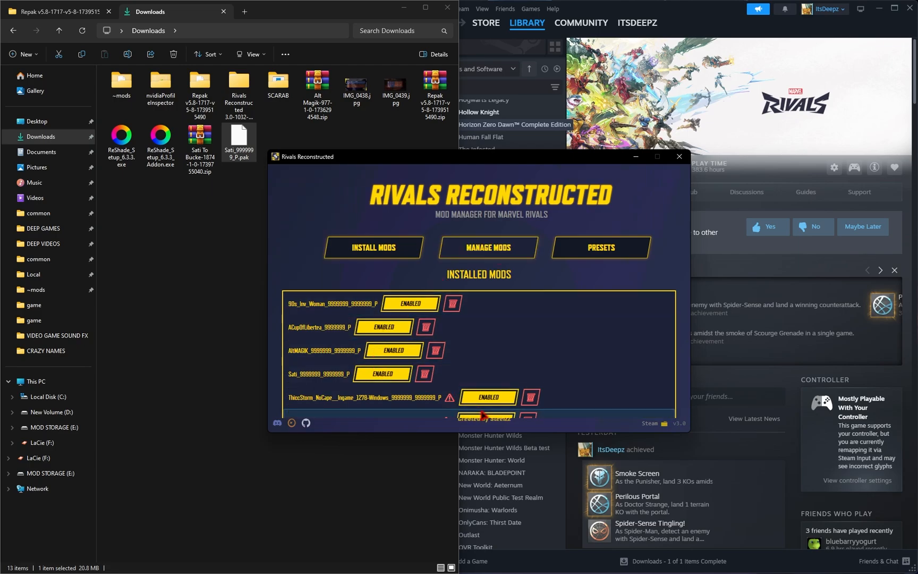
Step: Show the preset manager listing the saved DEEPZ, THICC and SFW presets
left_click(600, 248)
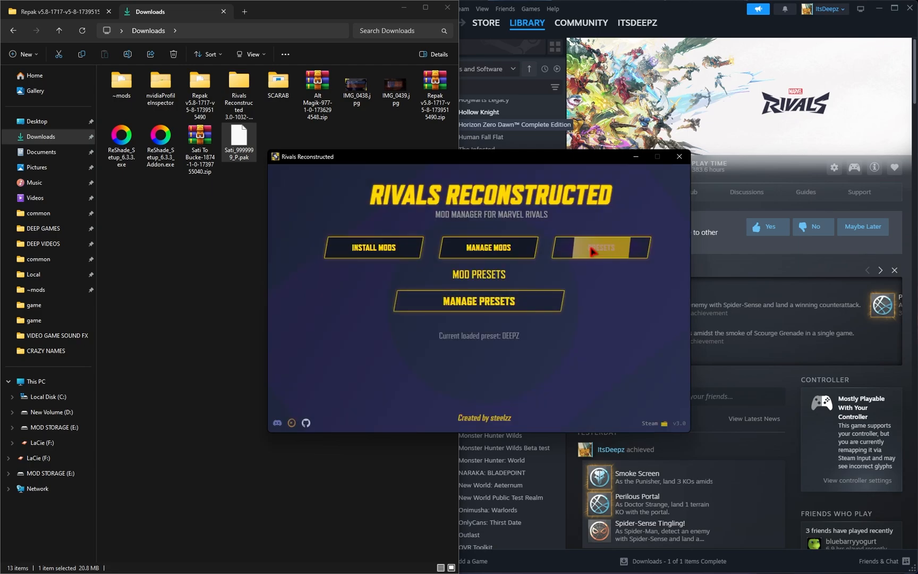
mouse_move(498, 346)
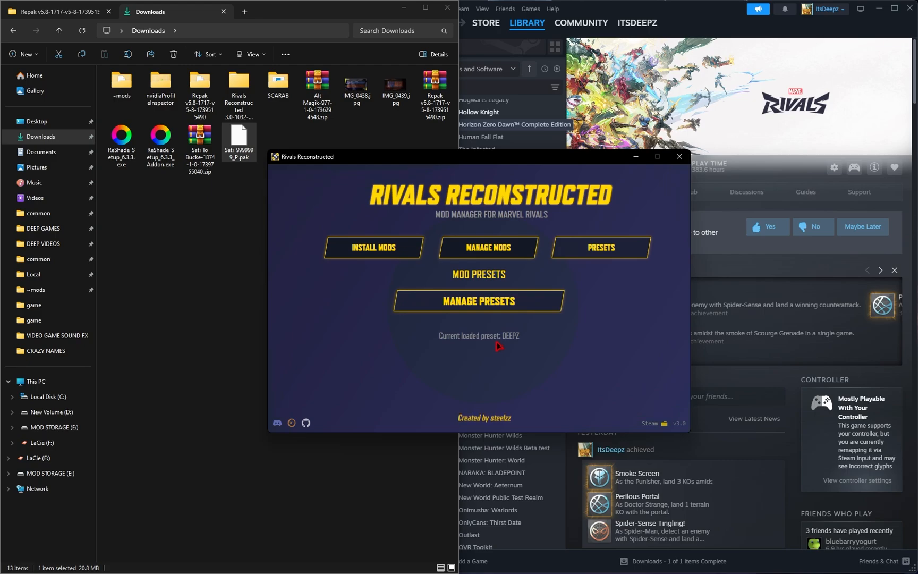
left_click(478, 301)
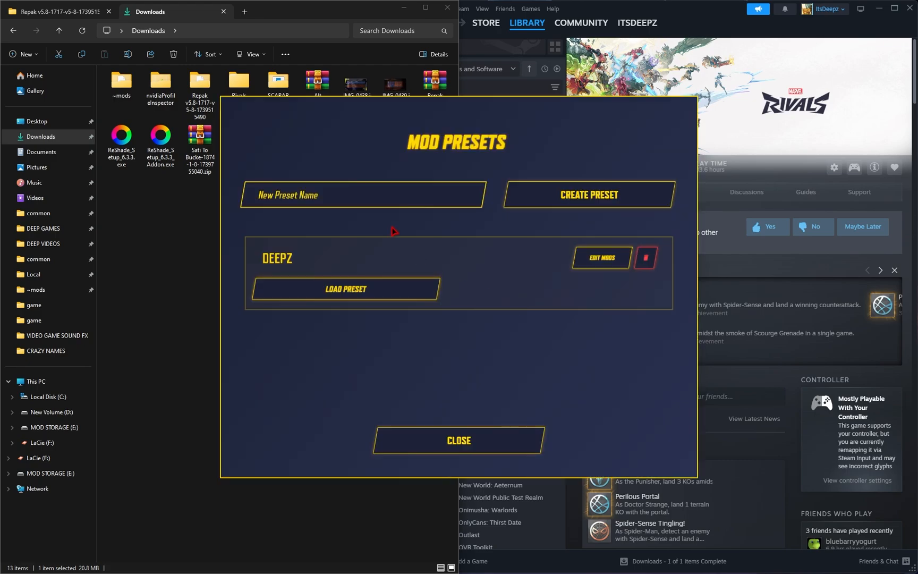
scroll("down", 3)
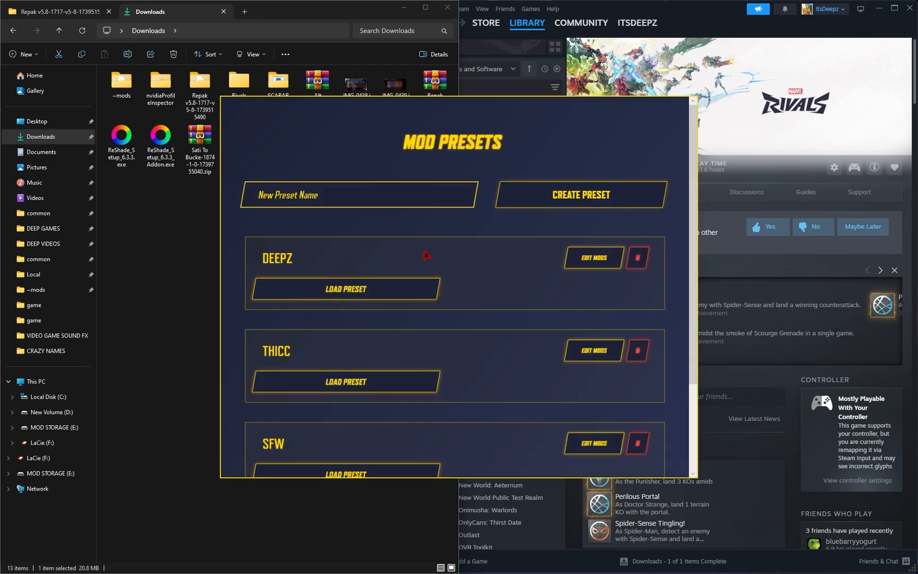
scroll("down", 3)
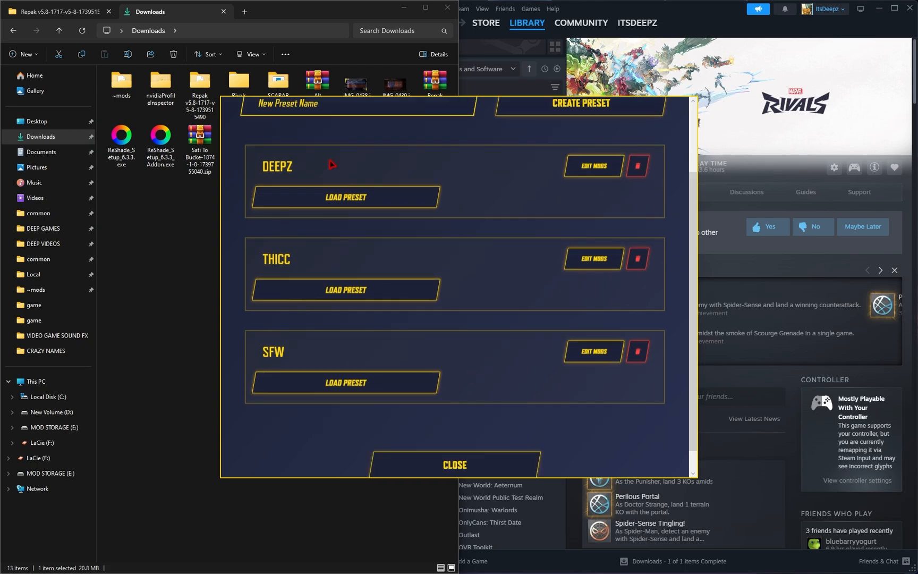
mouse_move(363, 353)
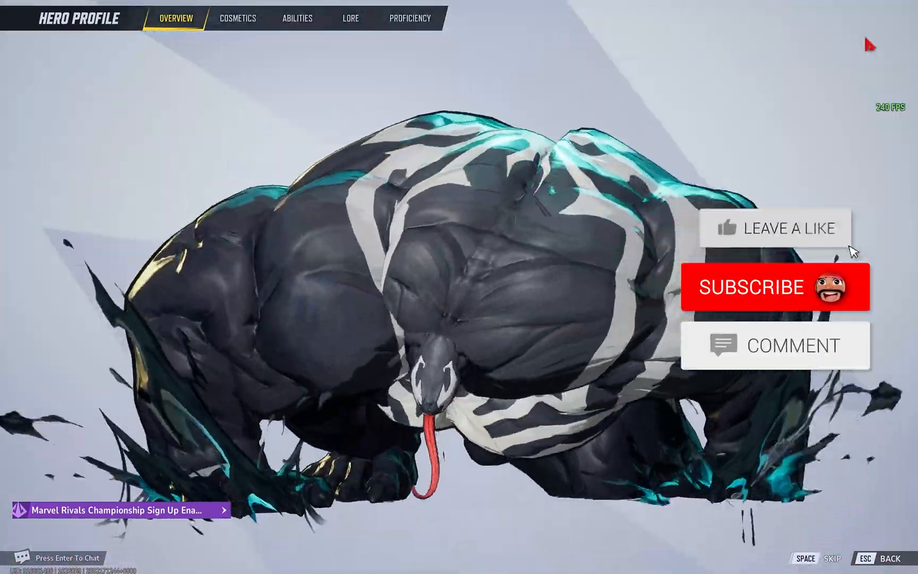
left_click(774, 287)
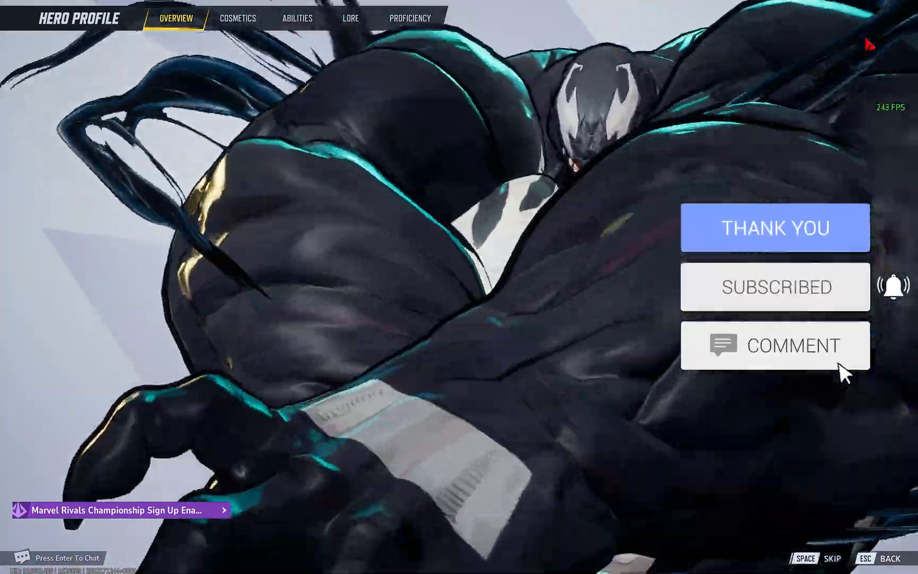